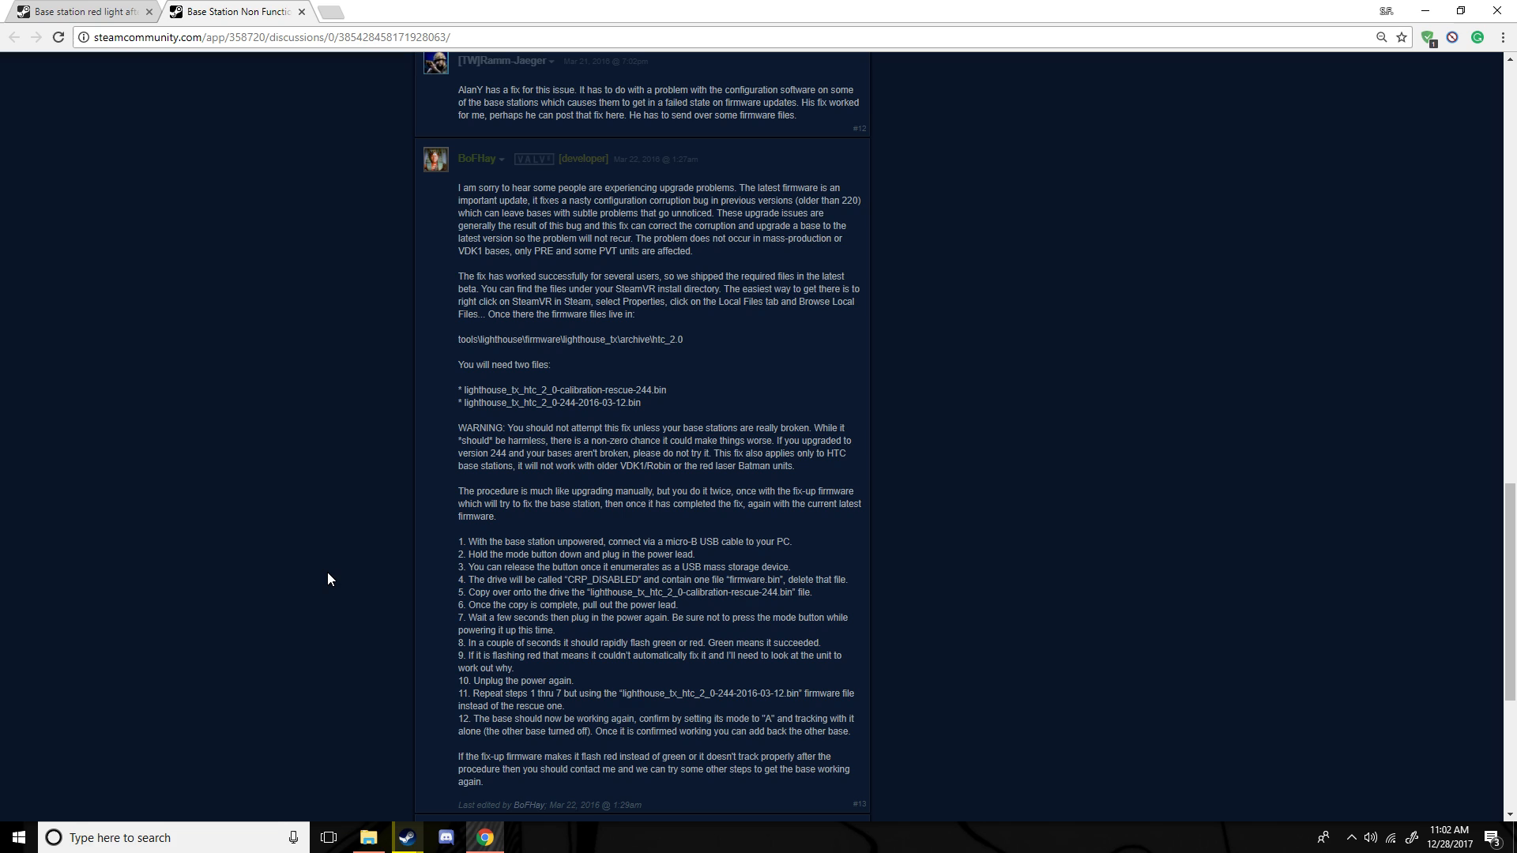
mouse_move(408, 845)
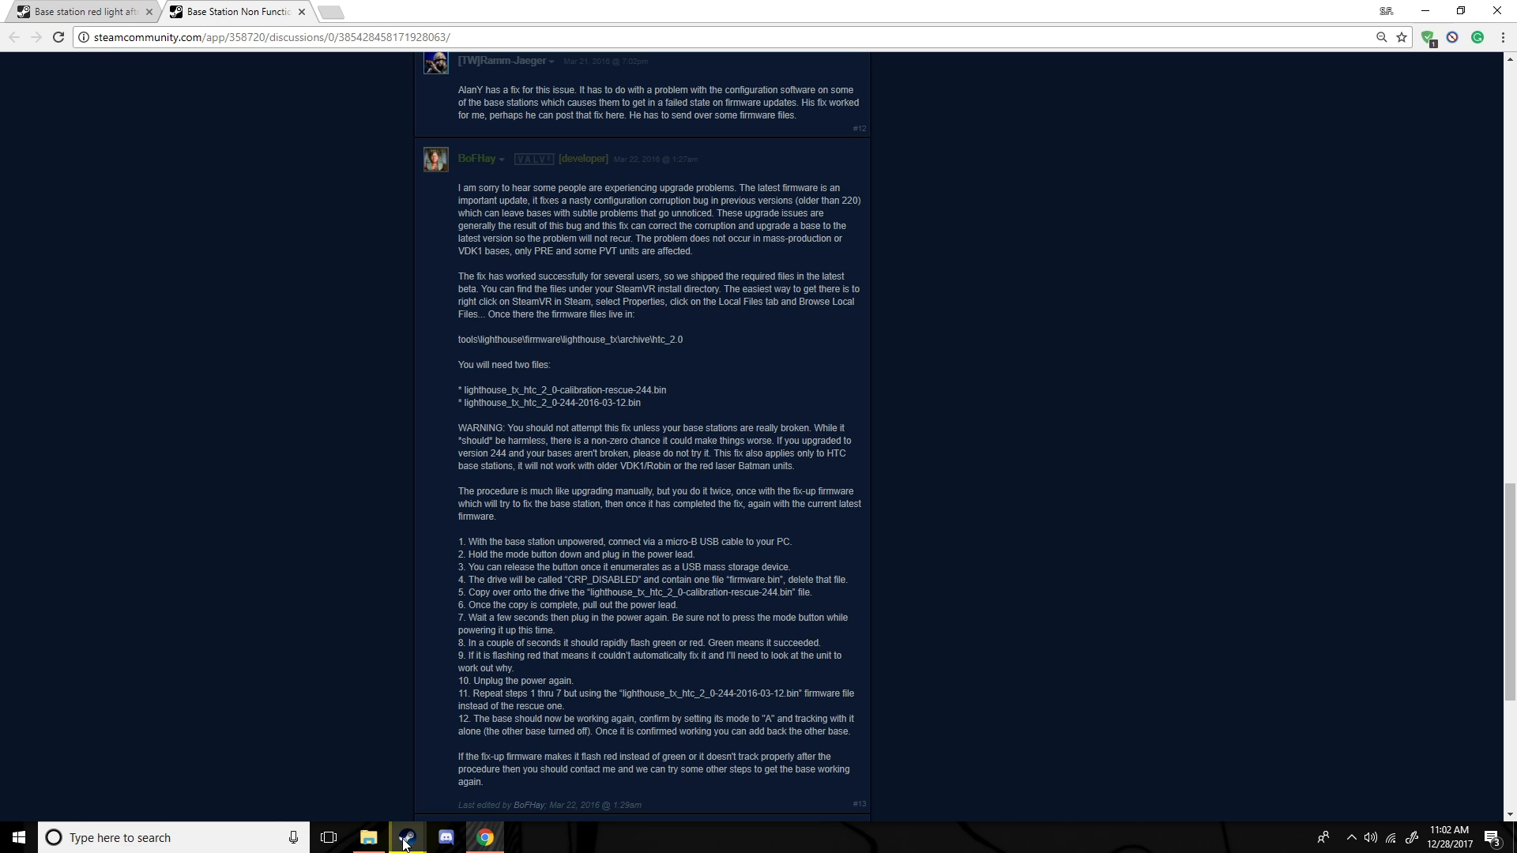
Switch to the Steam library and open SteamVR's Properties.
click(406, 837)
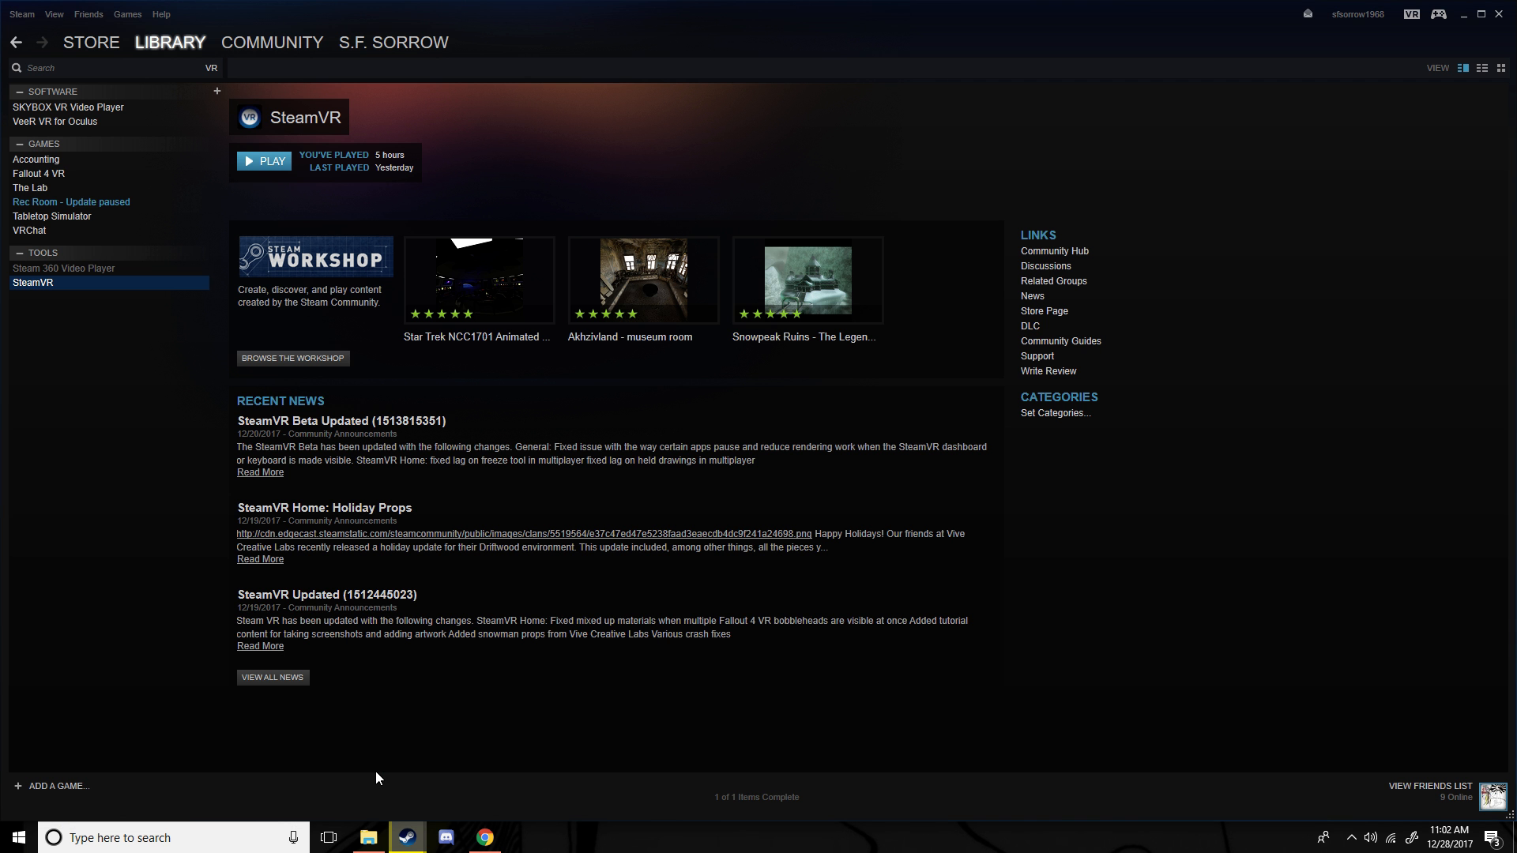
mouse_move(46, 290)
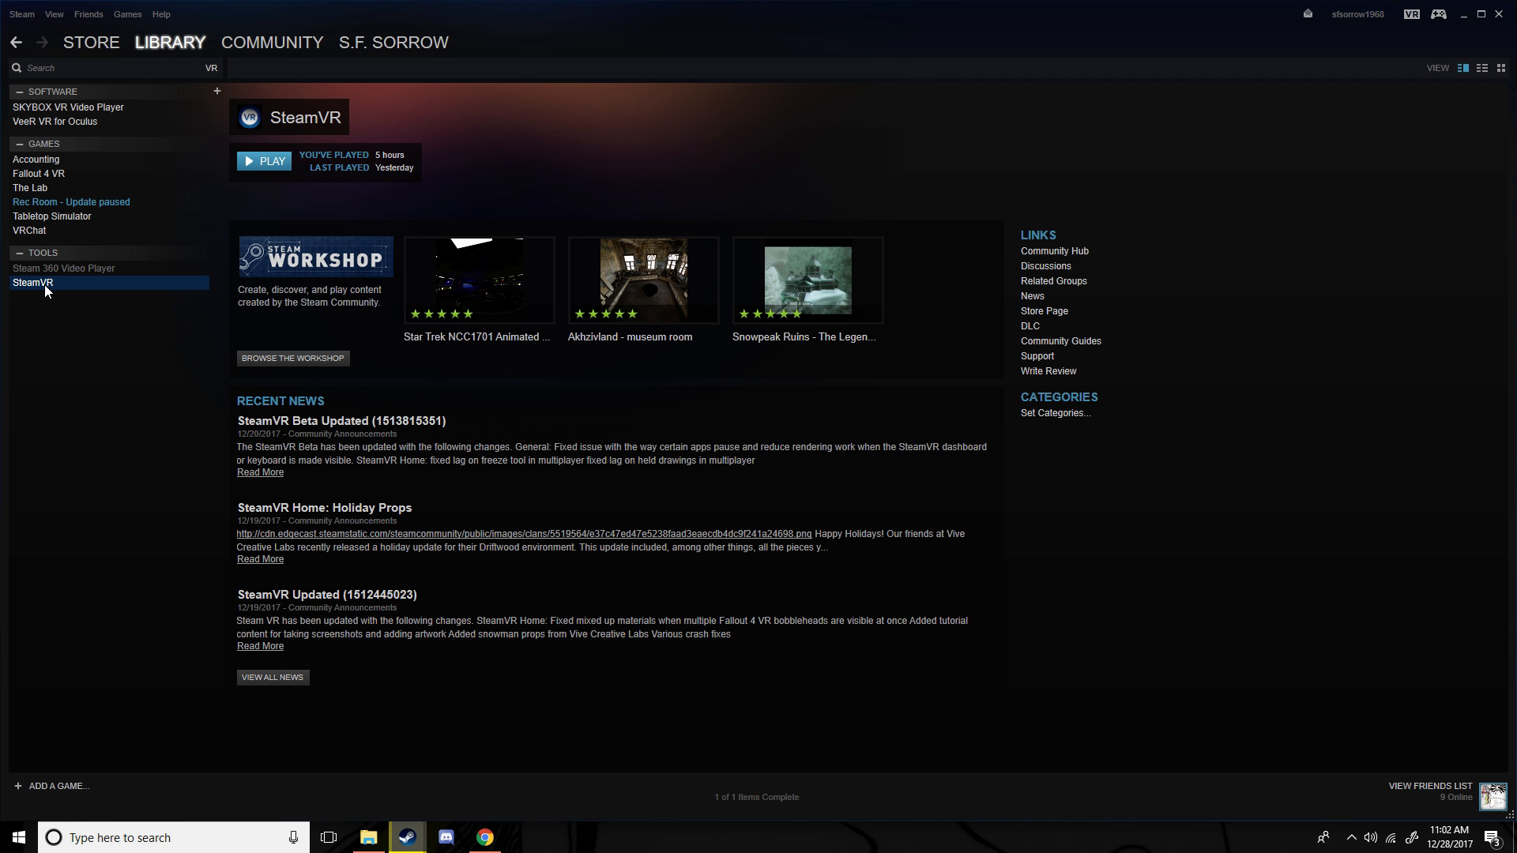
right_click(32, 283)
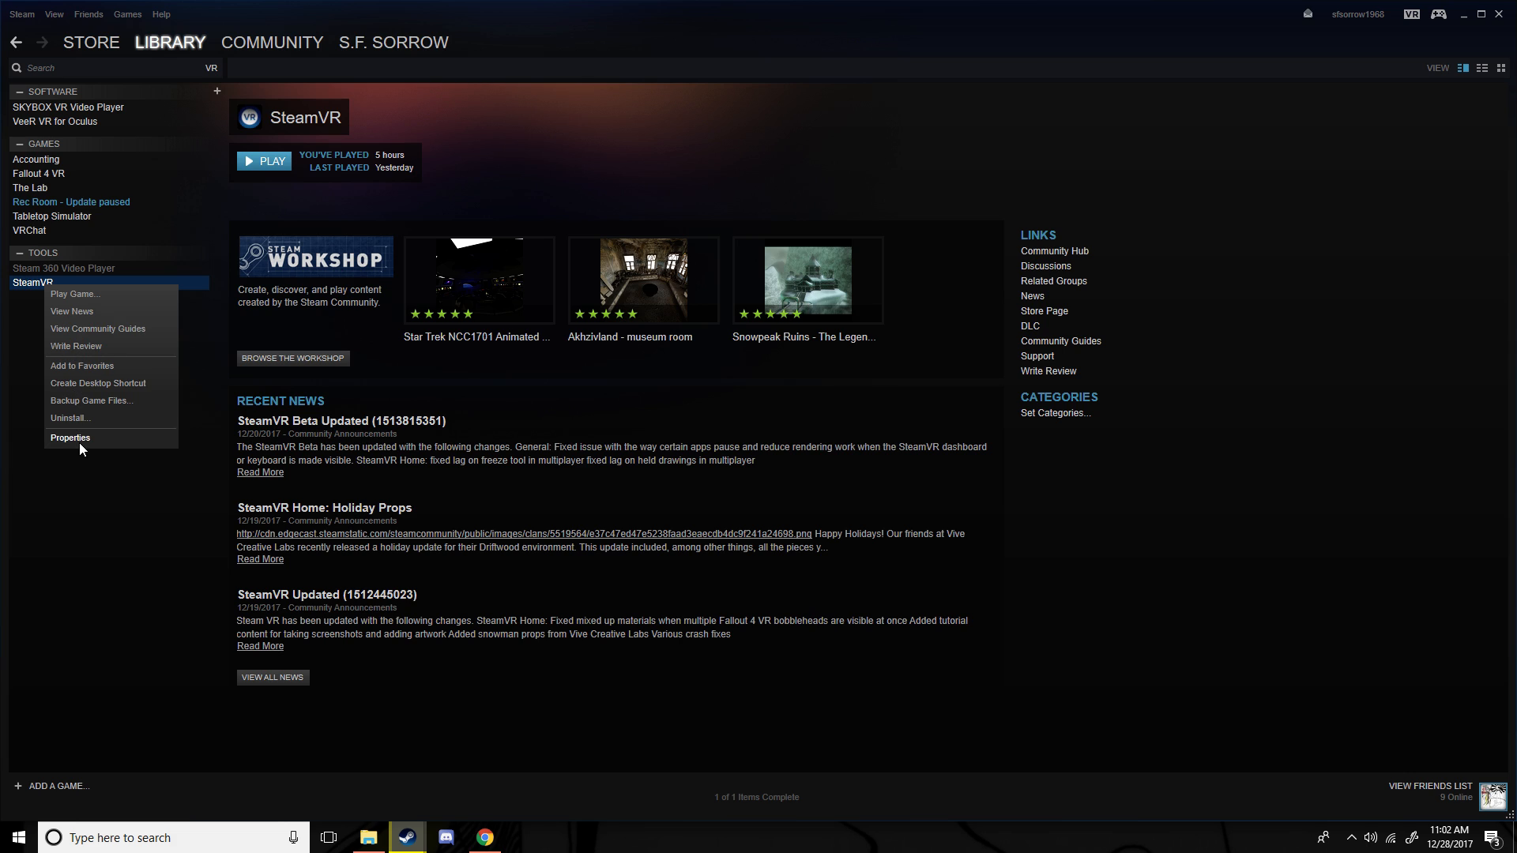
click(69, 437)
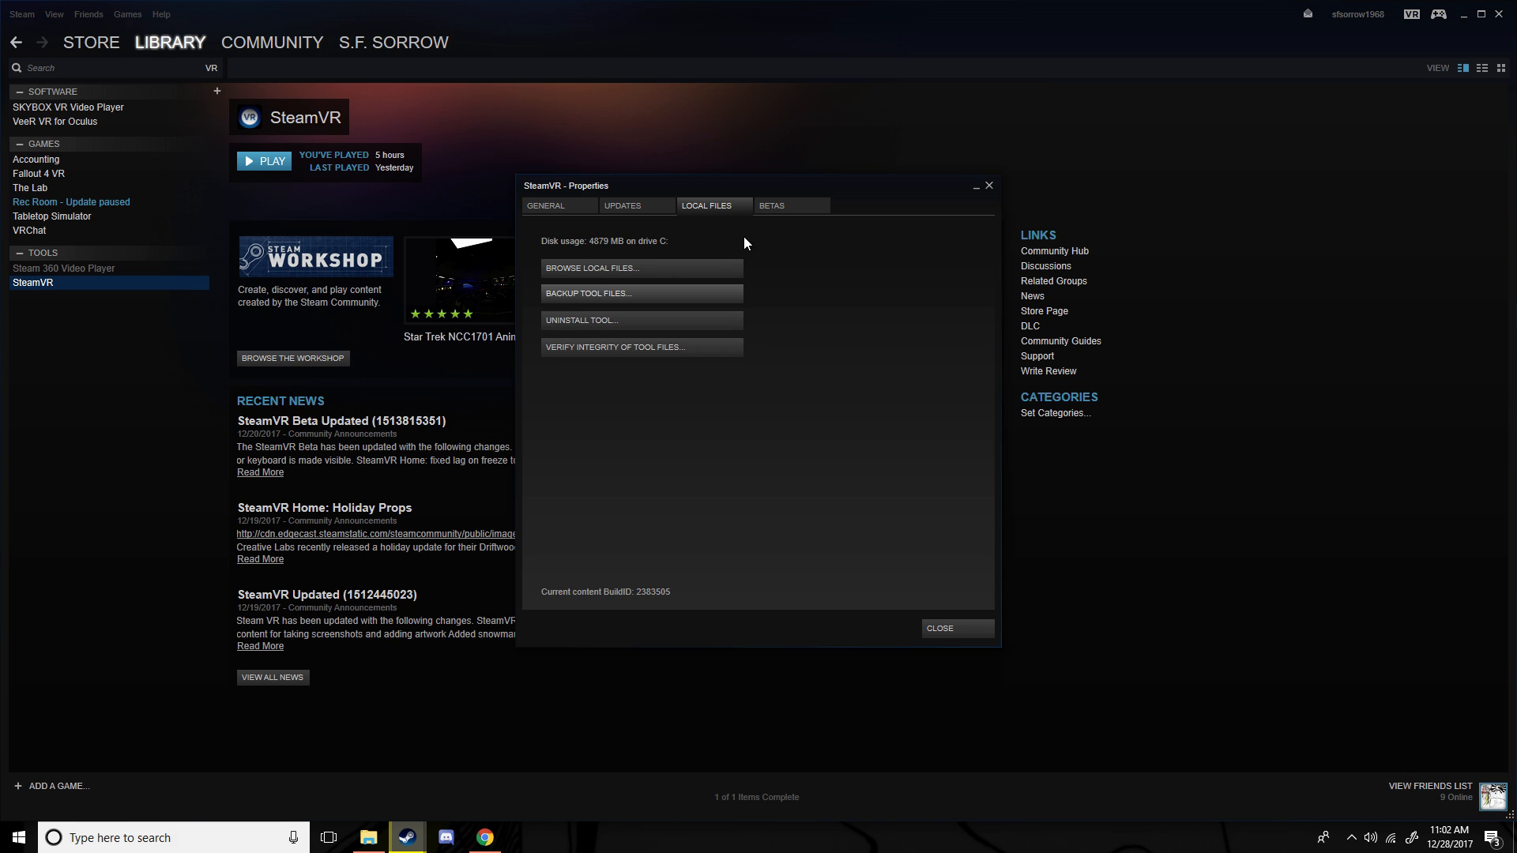
mouse_move(602, 275)
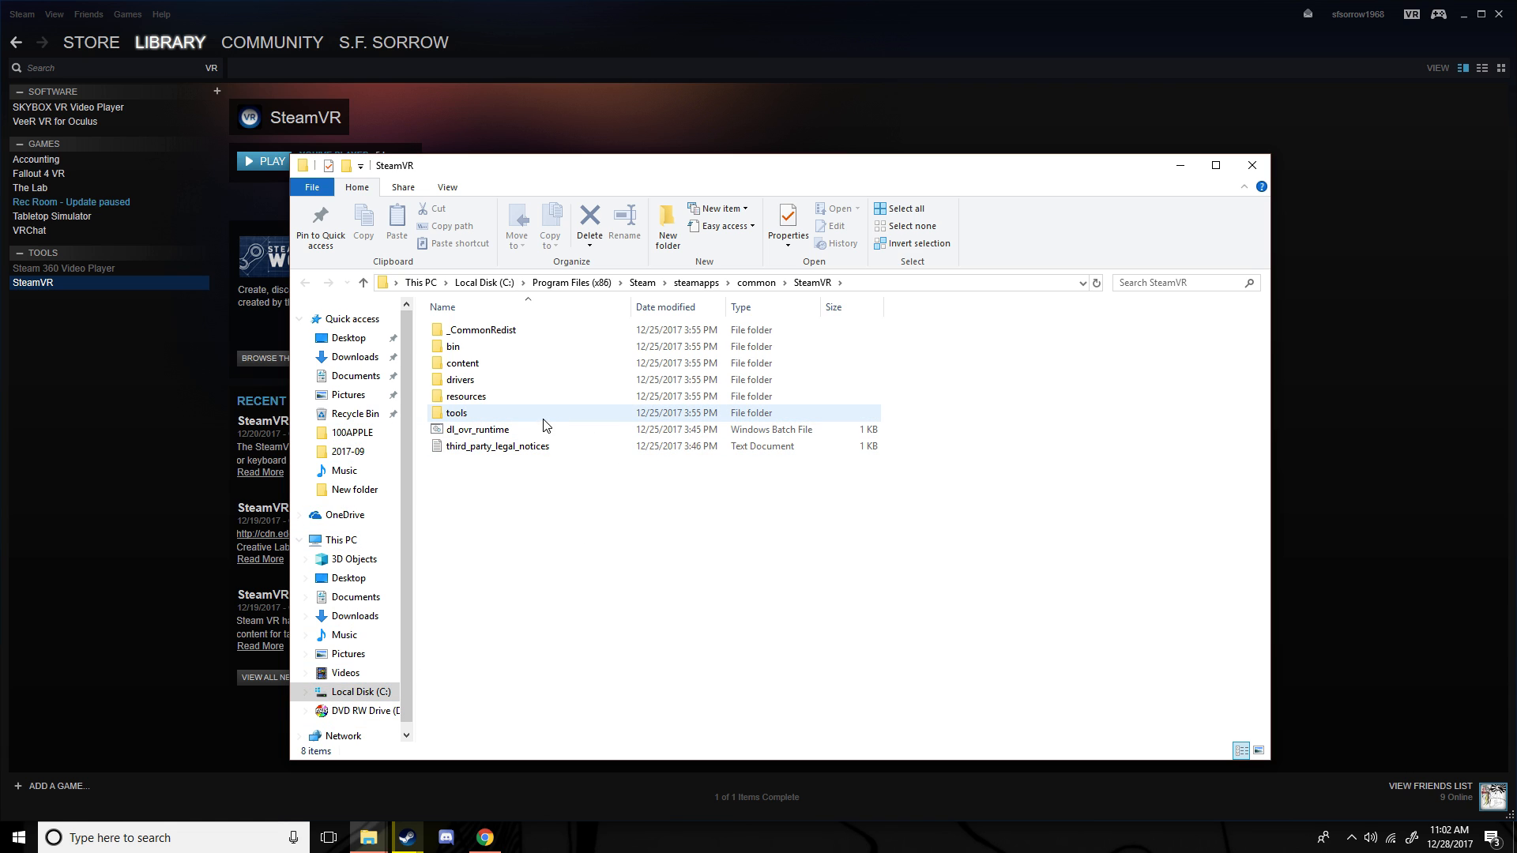
Navigate tools > lighthouse > firmware > lighthouse_tx > archive > htc_2.0 in File Explorer.
double_click(456, 412)
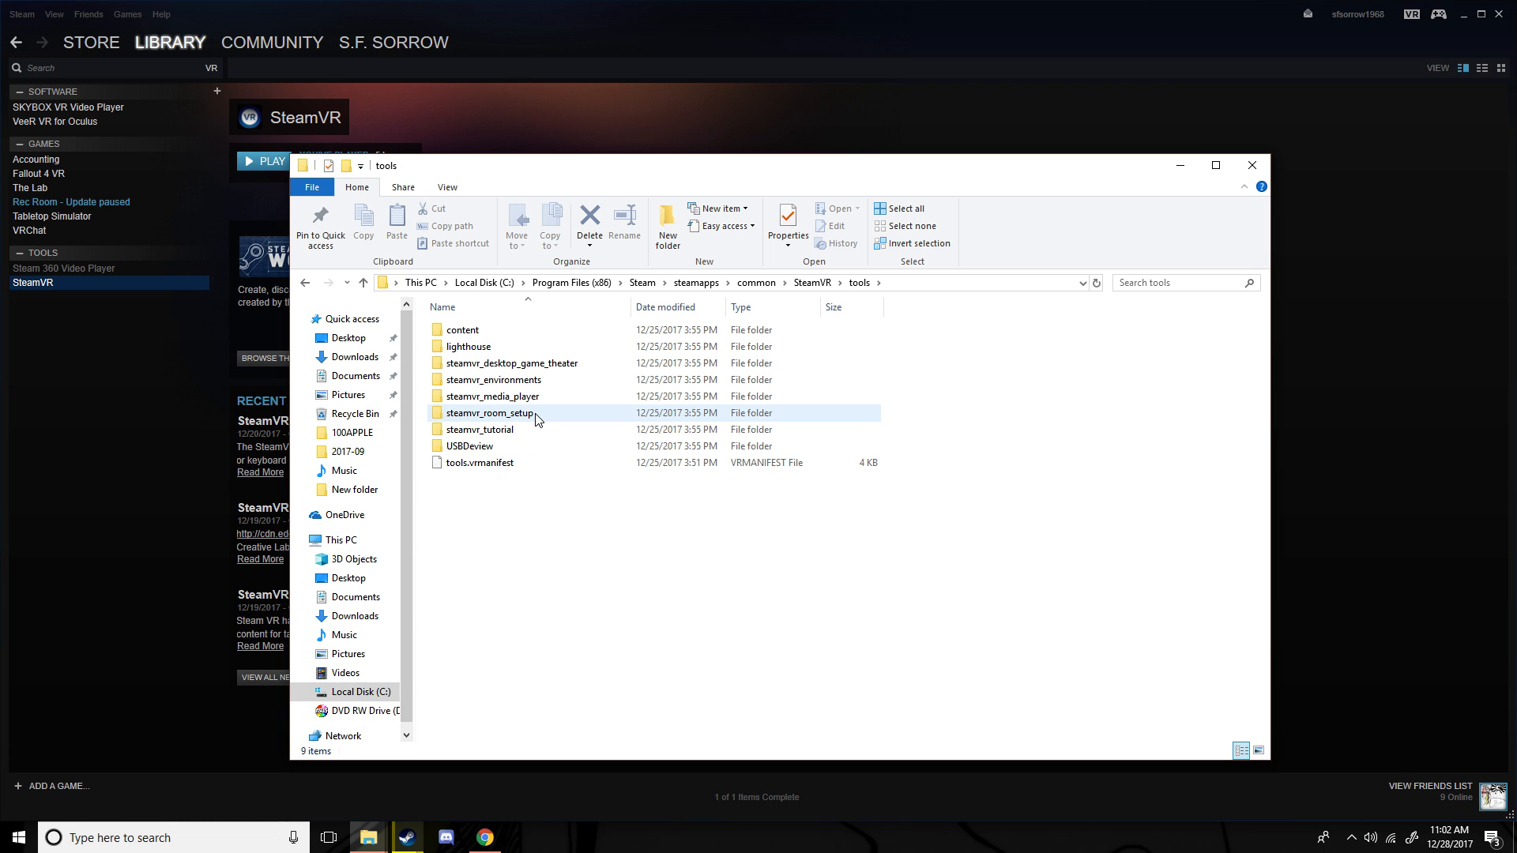
double_click(467, 346)
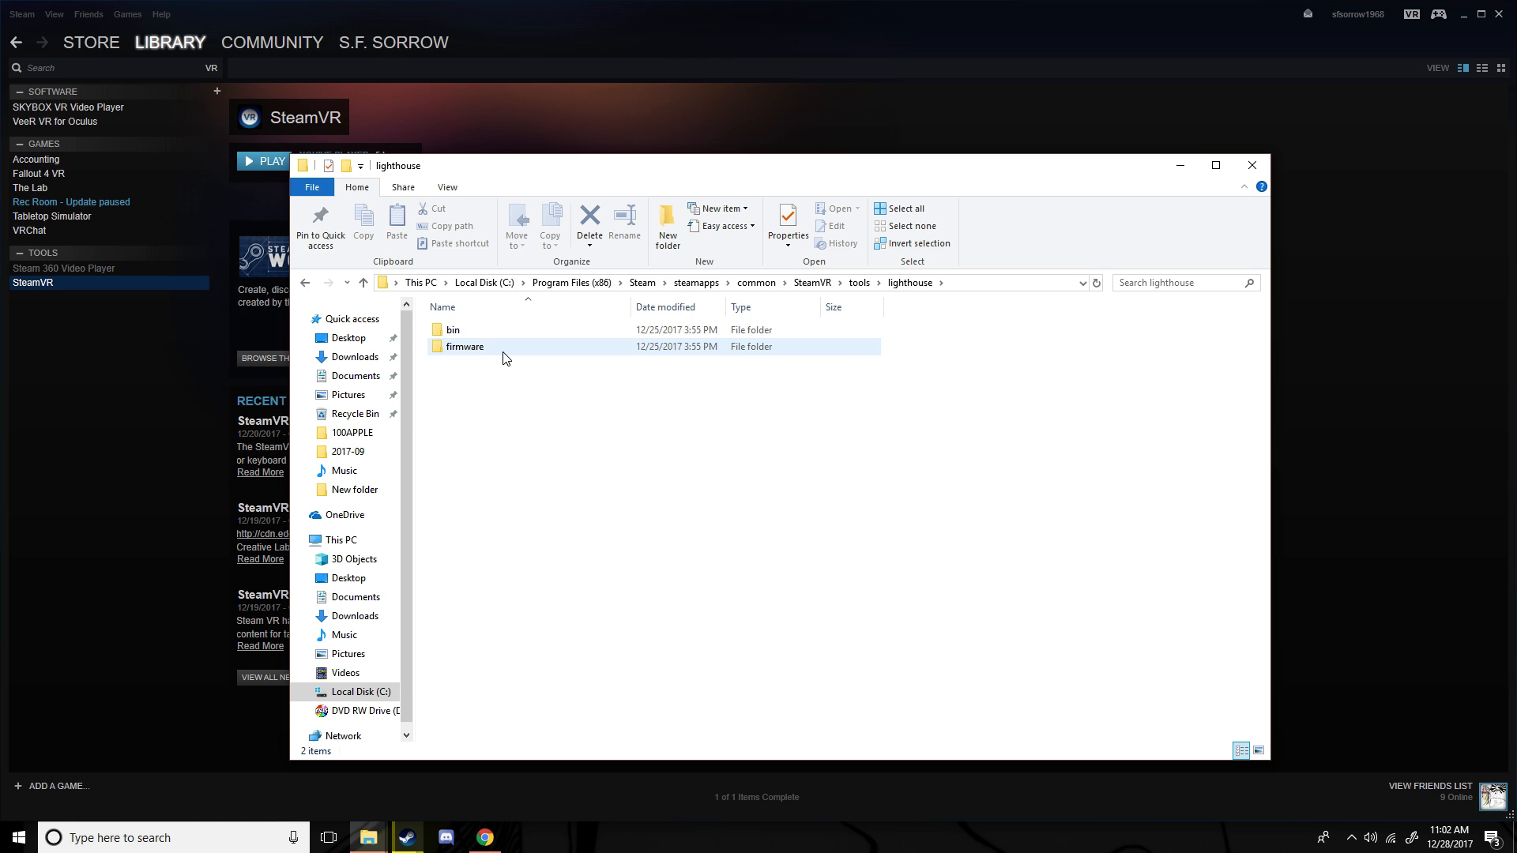
double_click(464, 346)
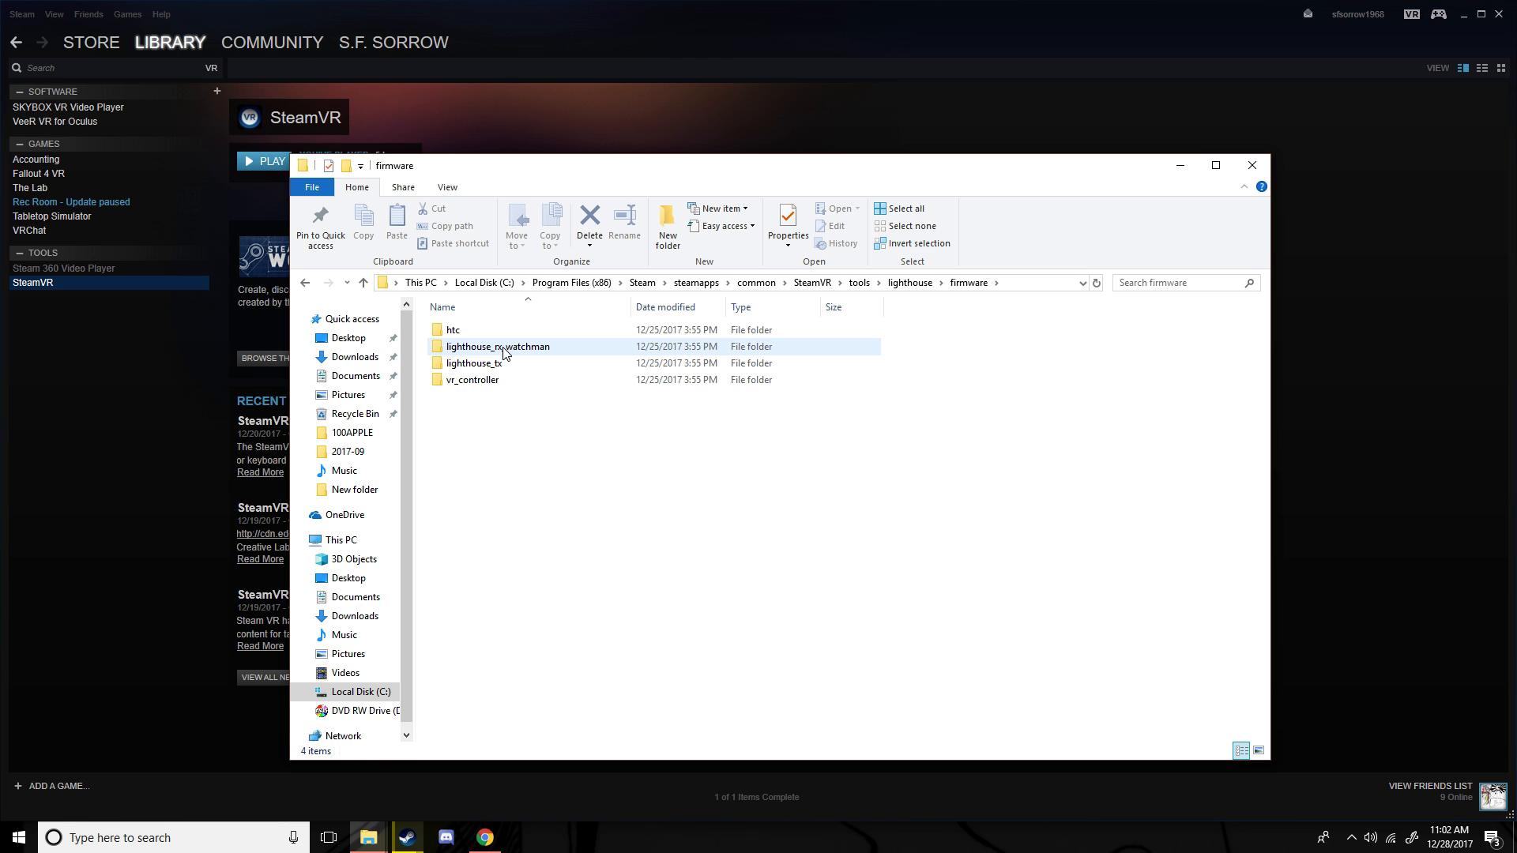
click(474, 363)
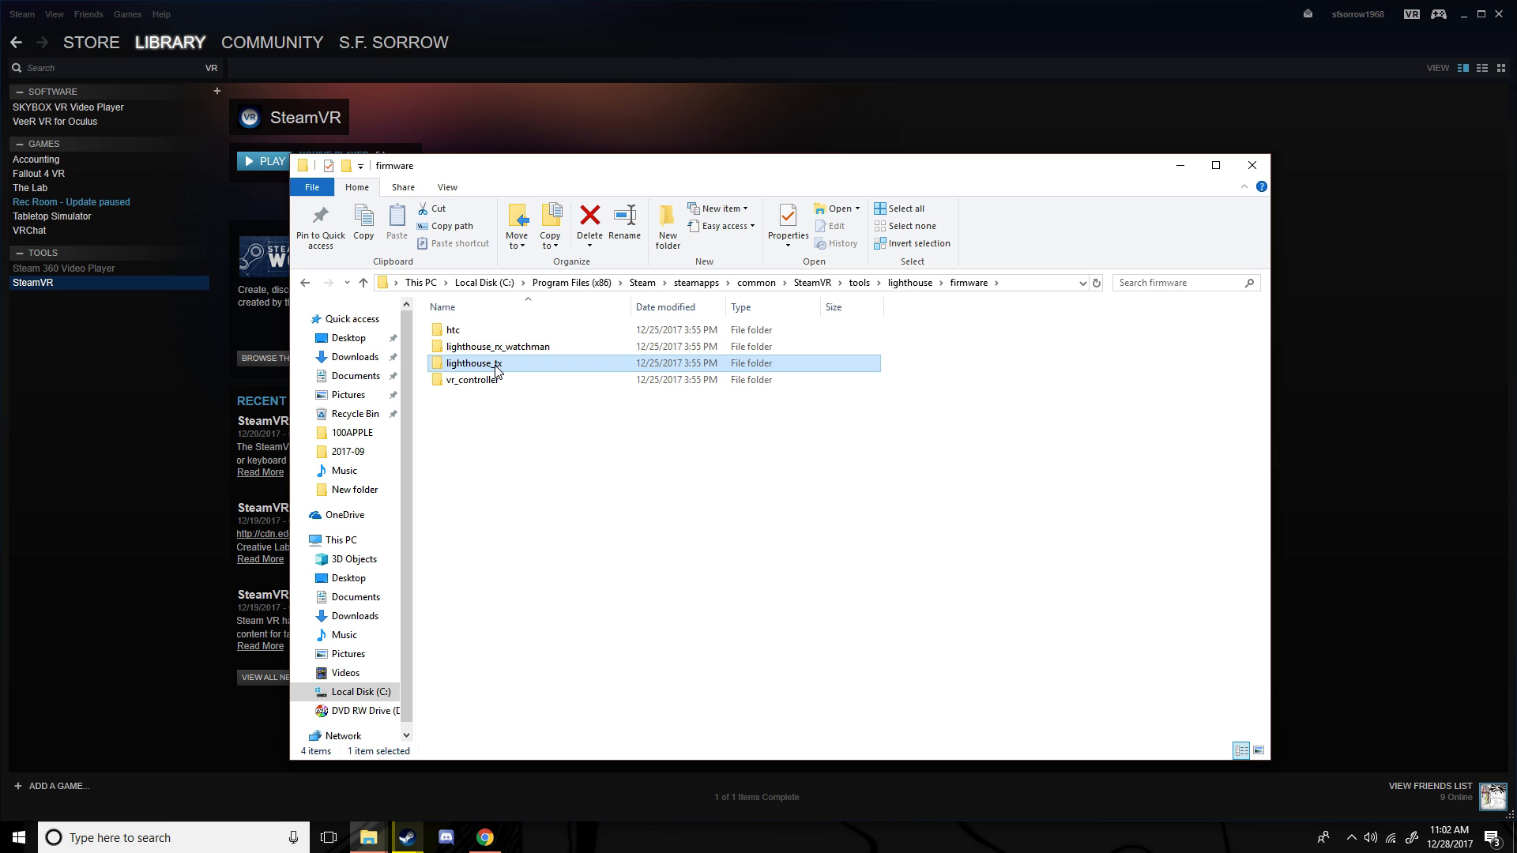
double_click(473, 362)
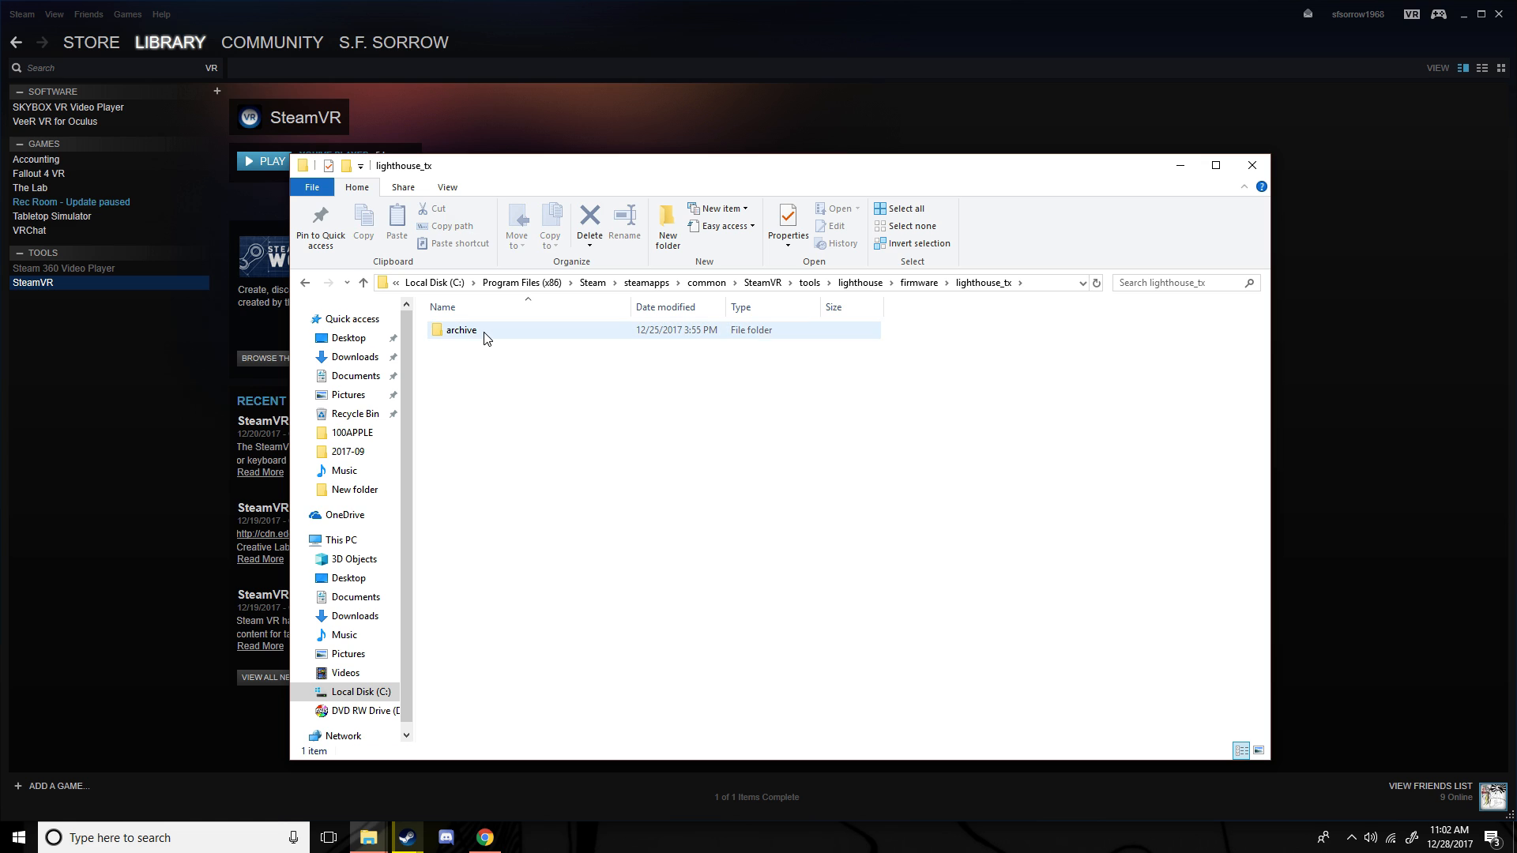
double_click(461, 330)
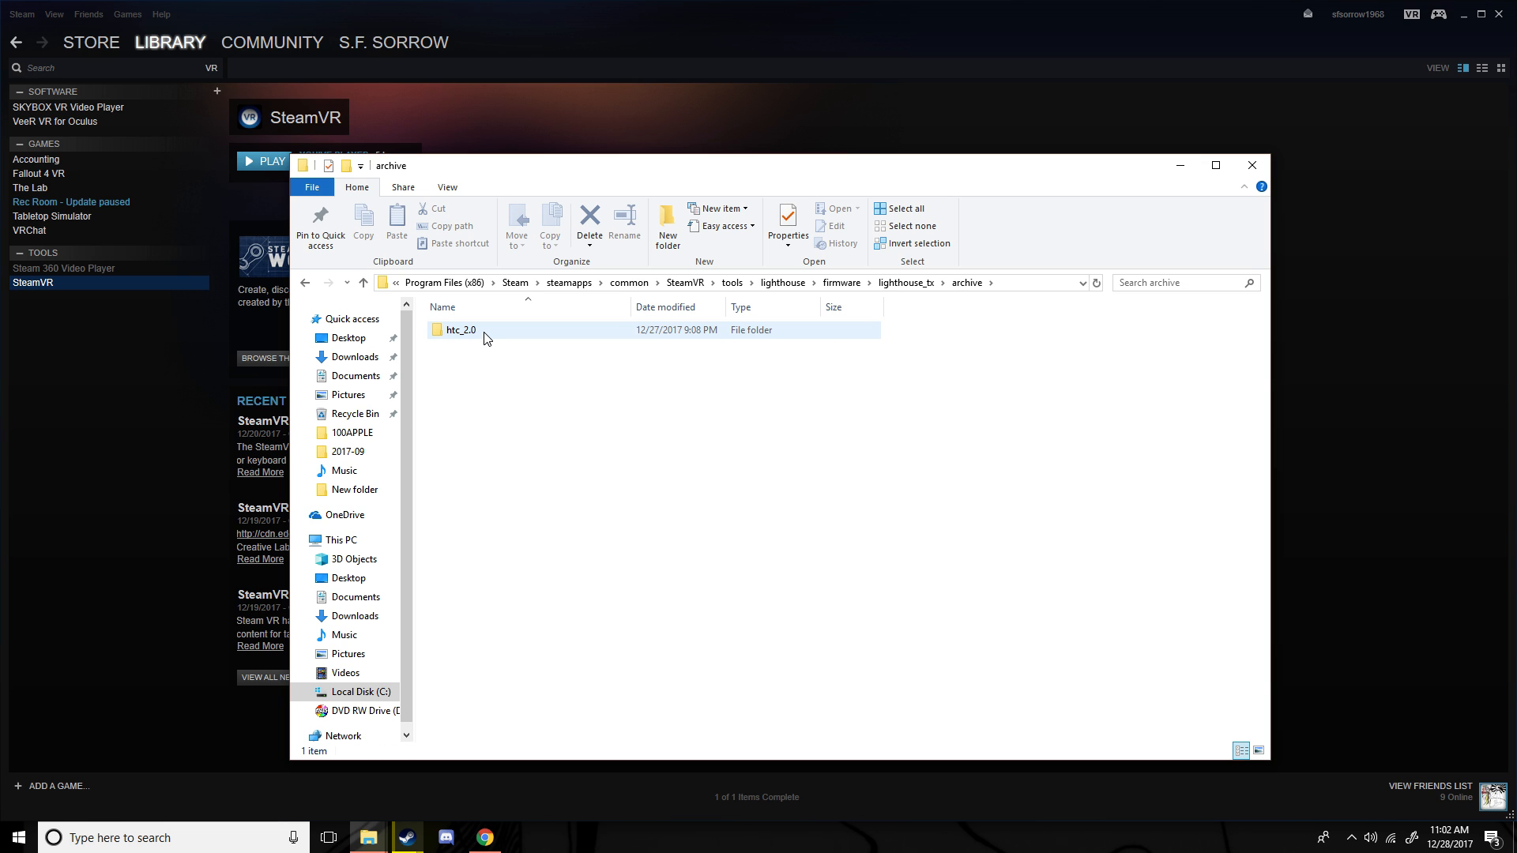
double_click(461, 330)
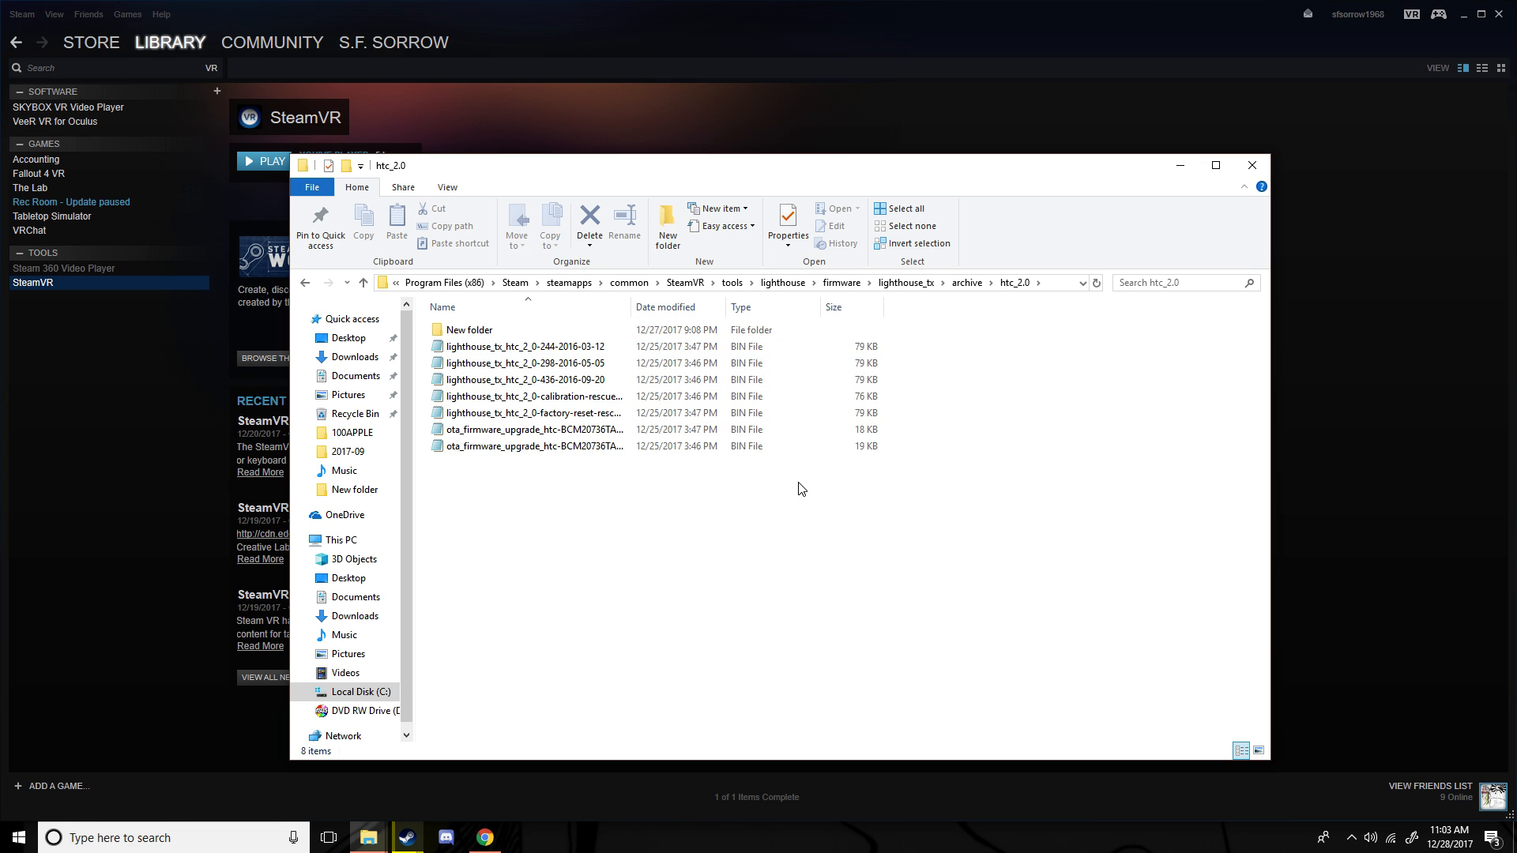
mouse_move(813, 472)
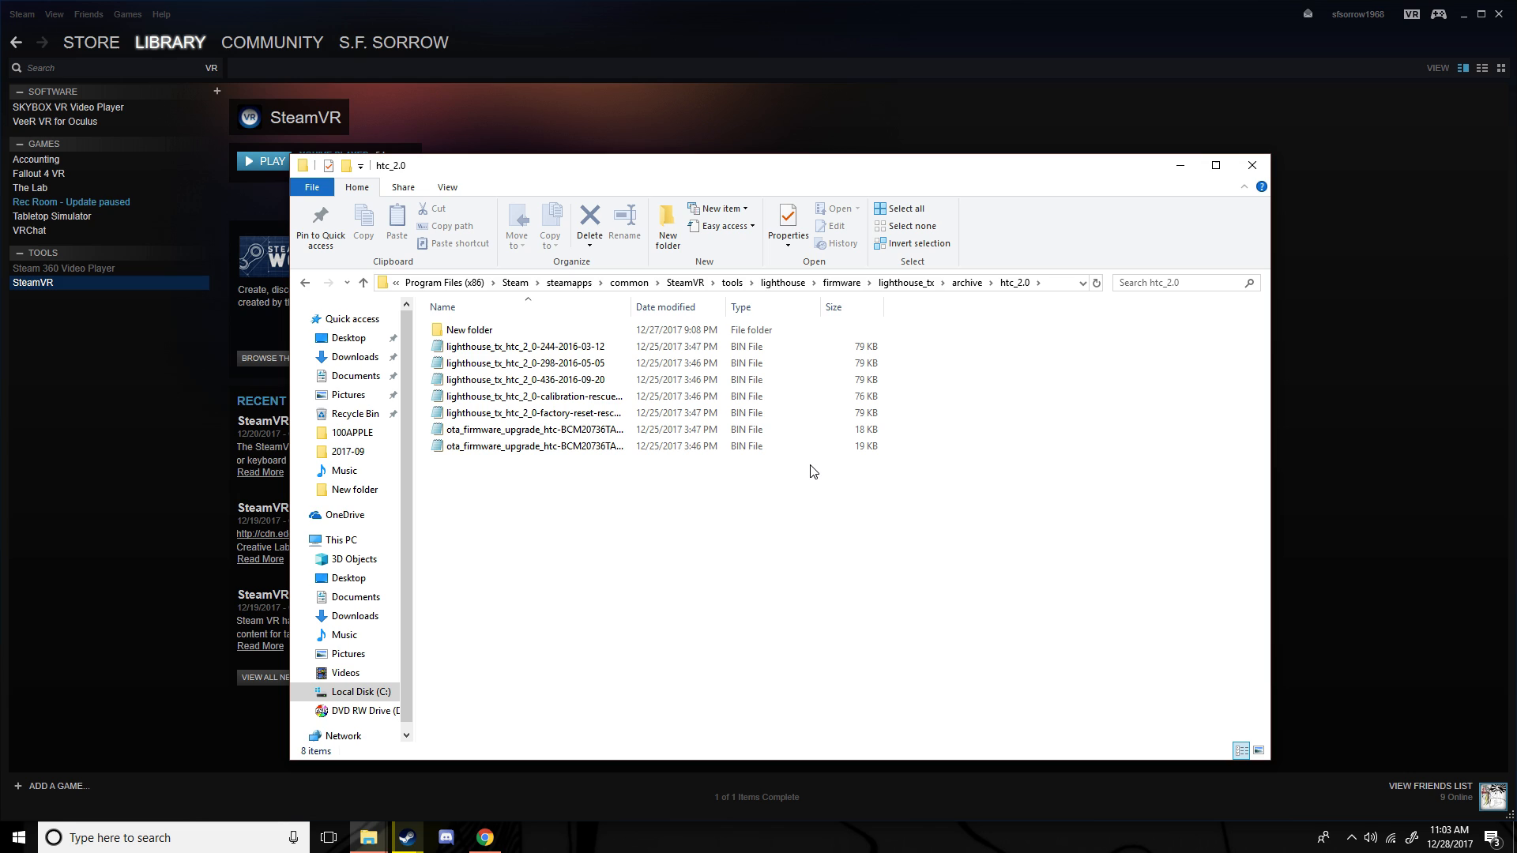
mouse_move(608, 557)
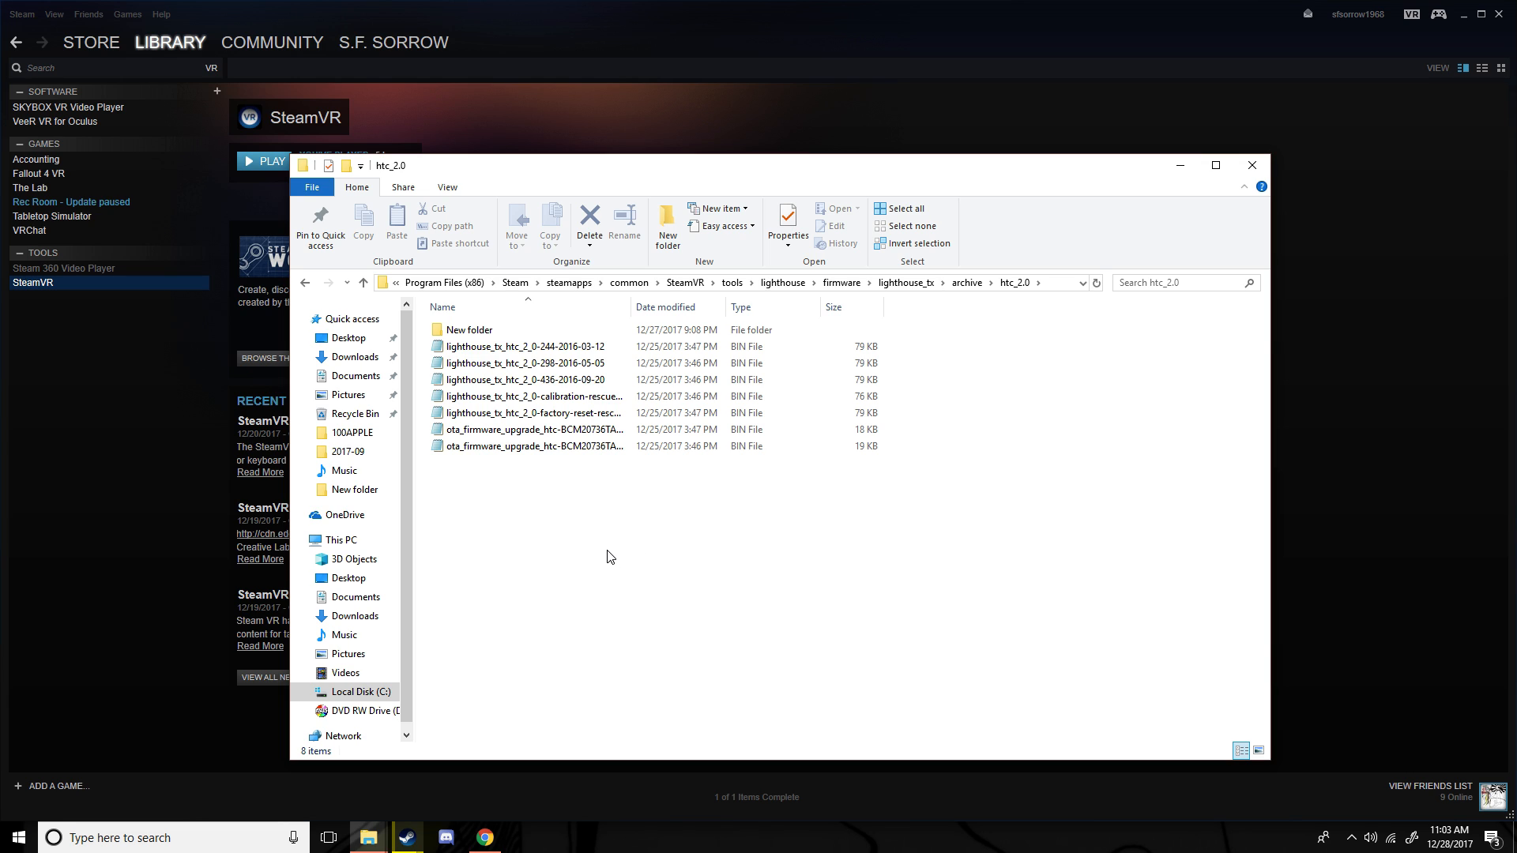
mouse_move(600, 539)
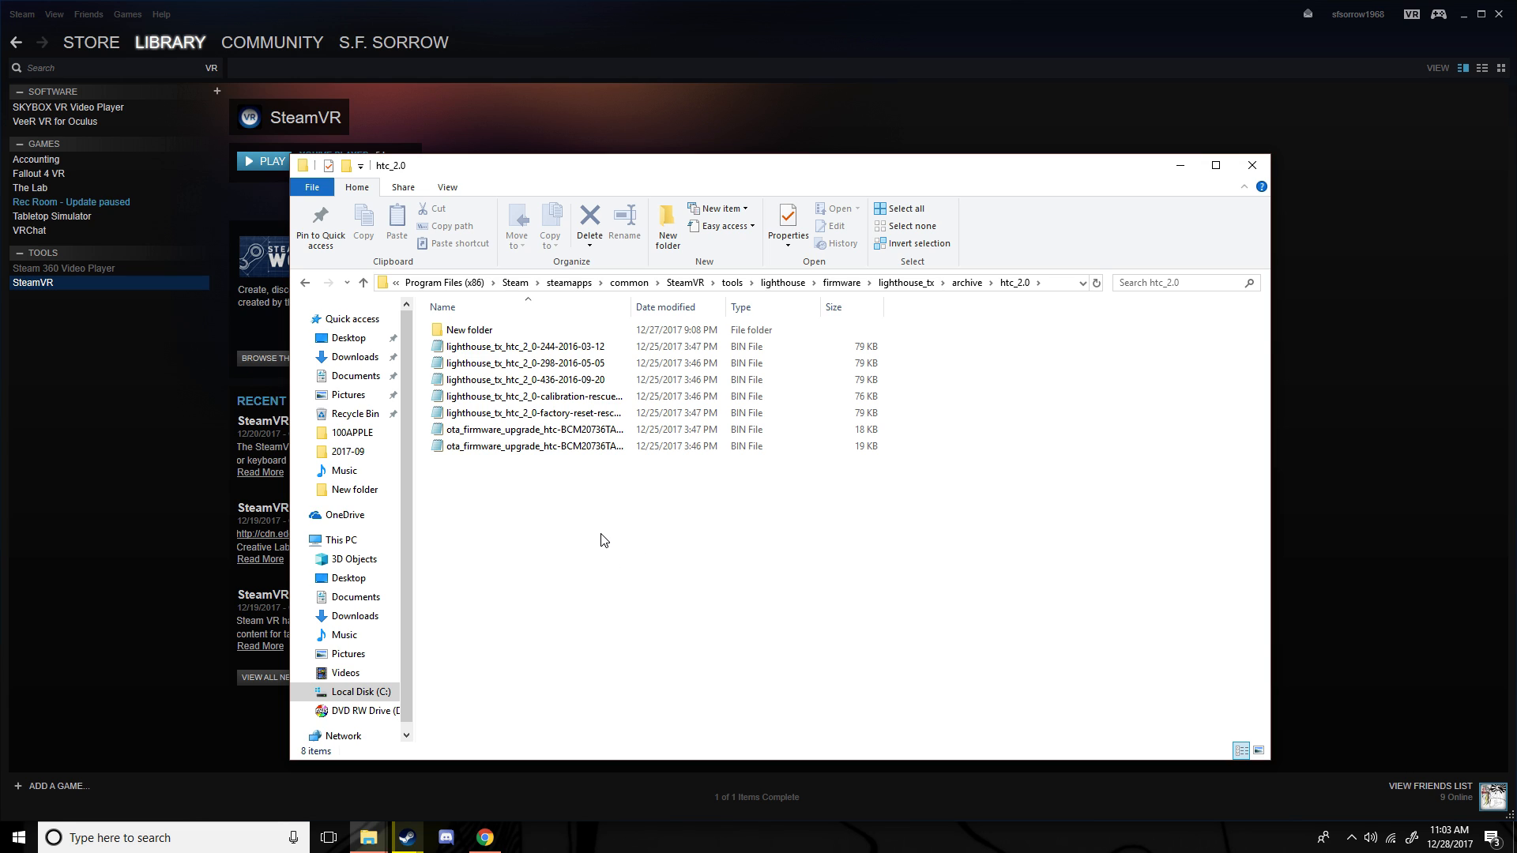
mouse_move(474, 569)
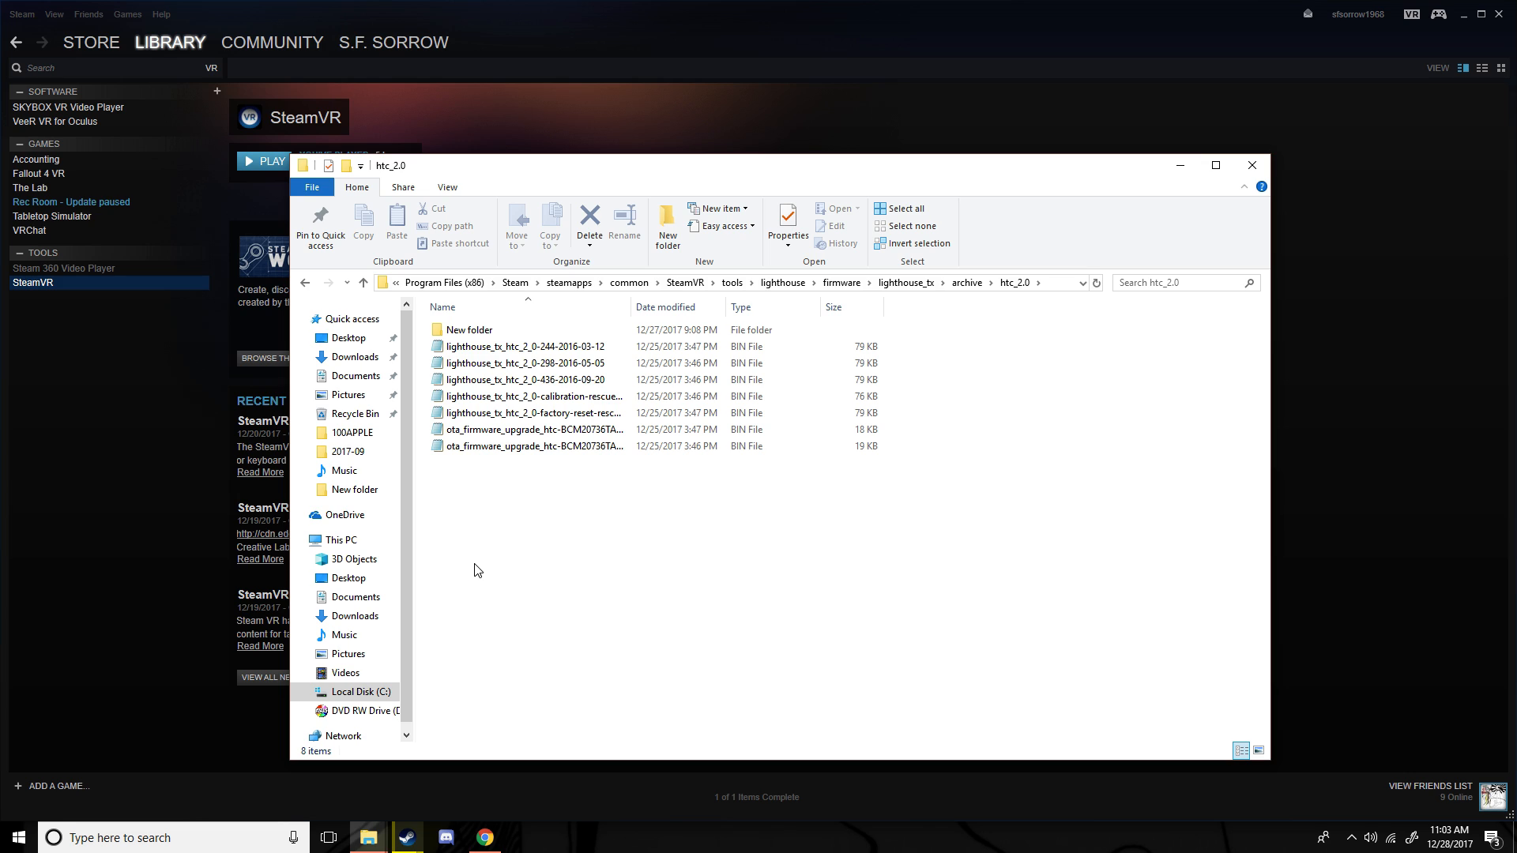
mouse_move(467, 557)
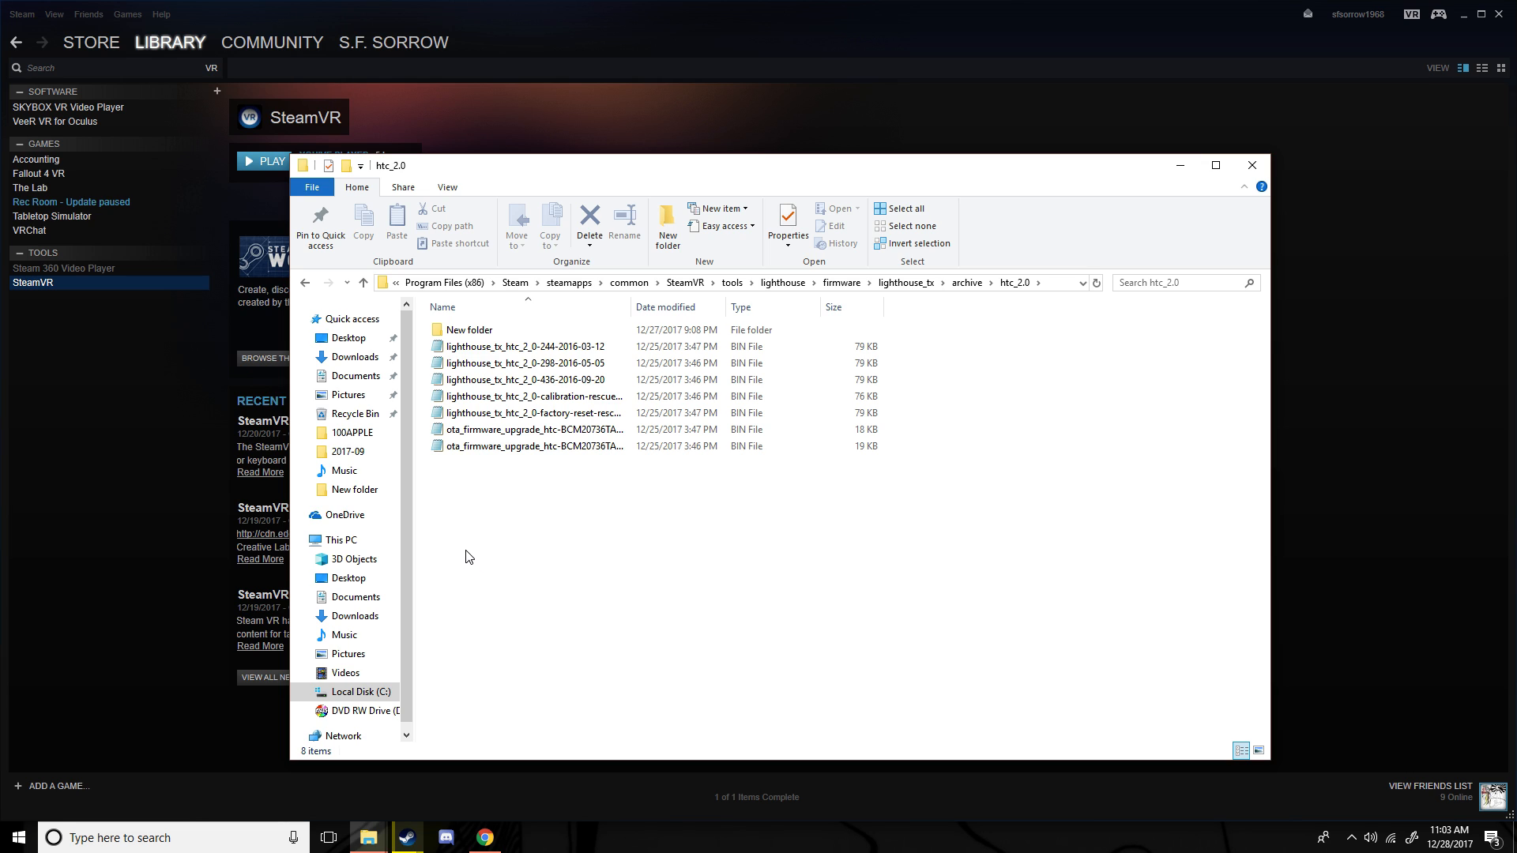
mouse_move(469, 544)
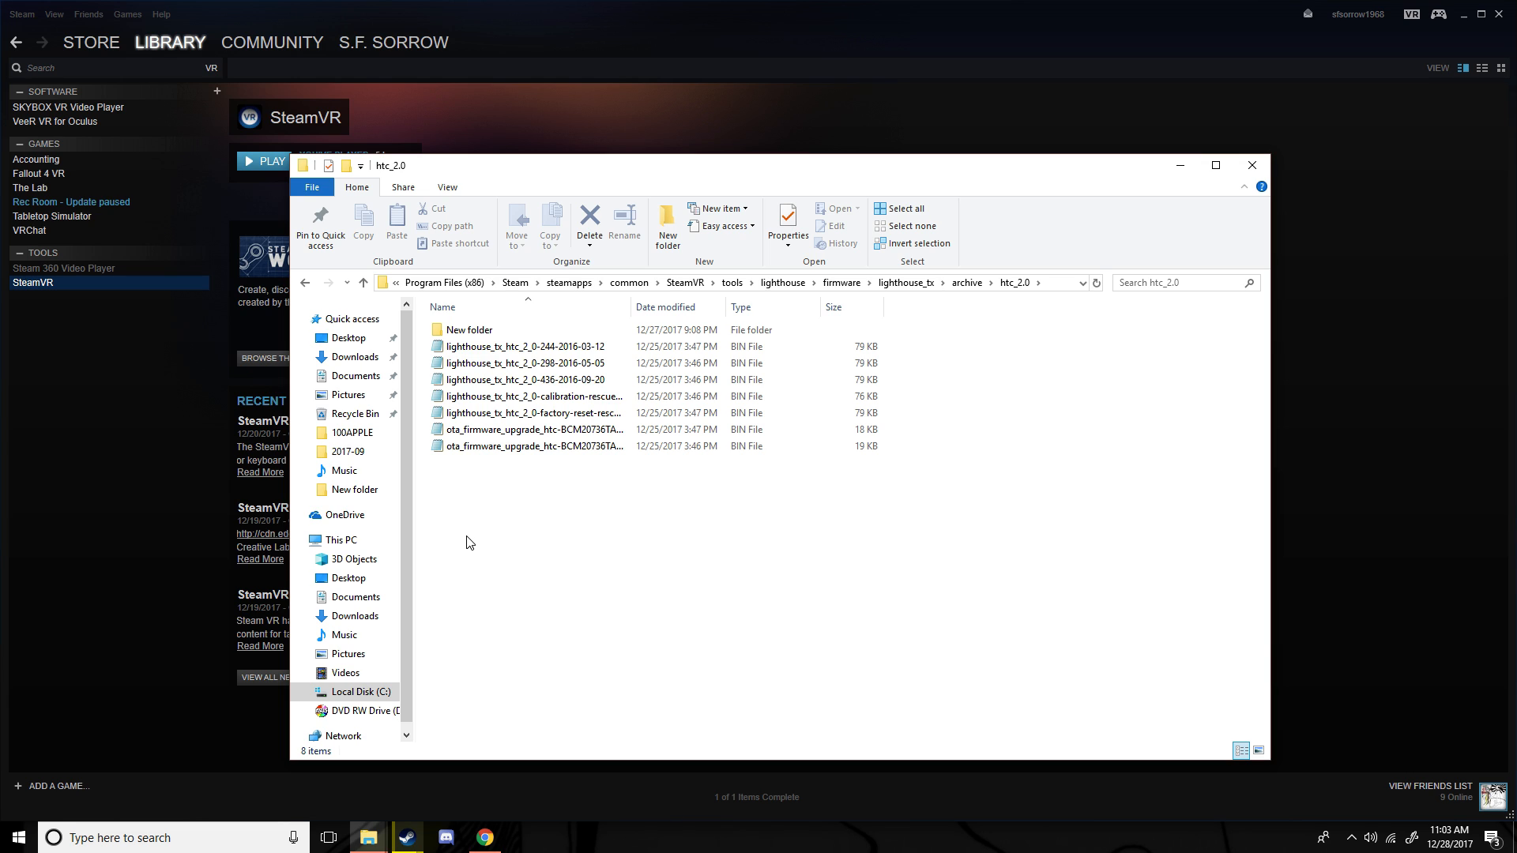
mouse_move(1408, 824)
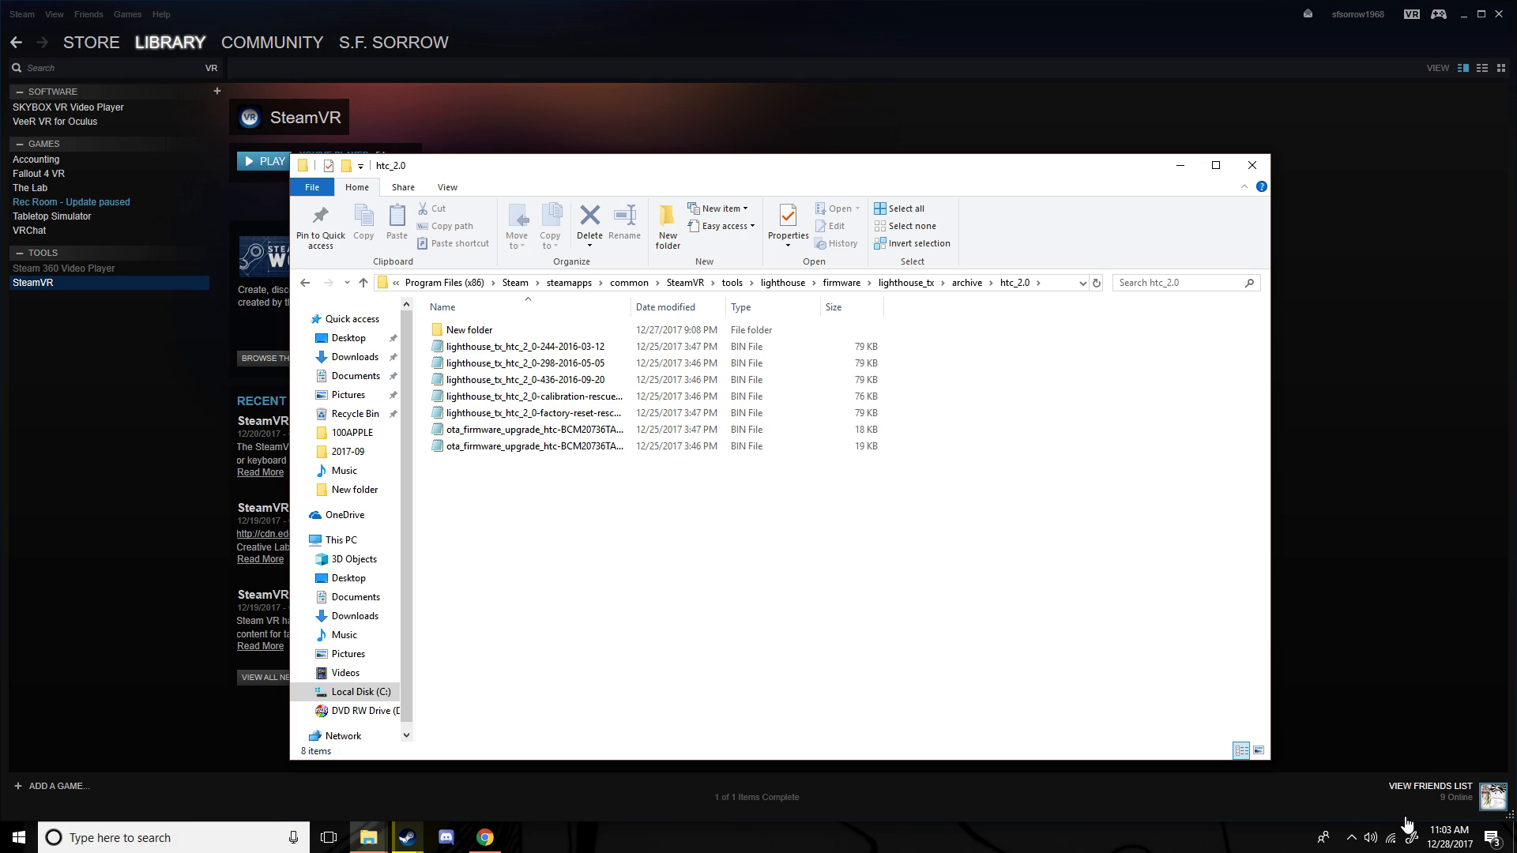
mouse_move(1367, 784)
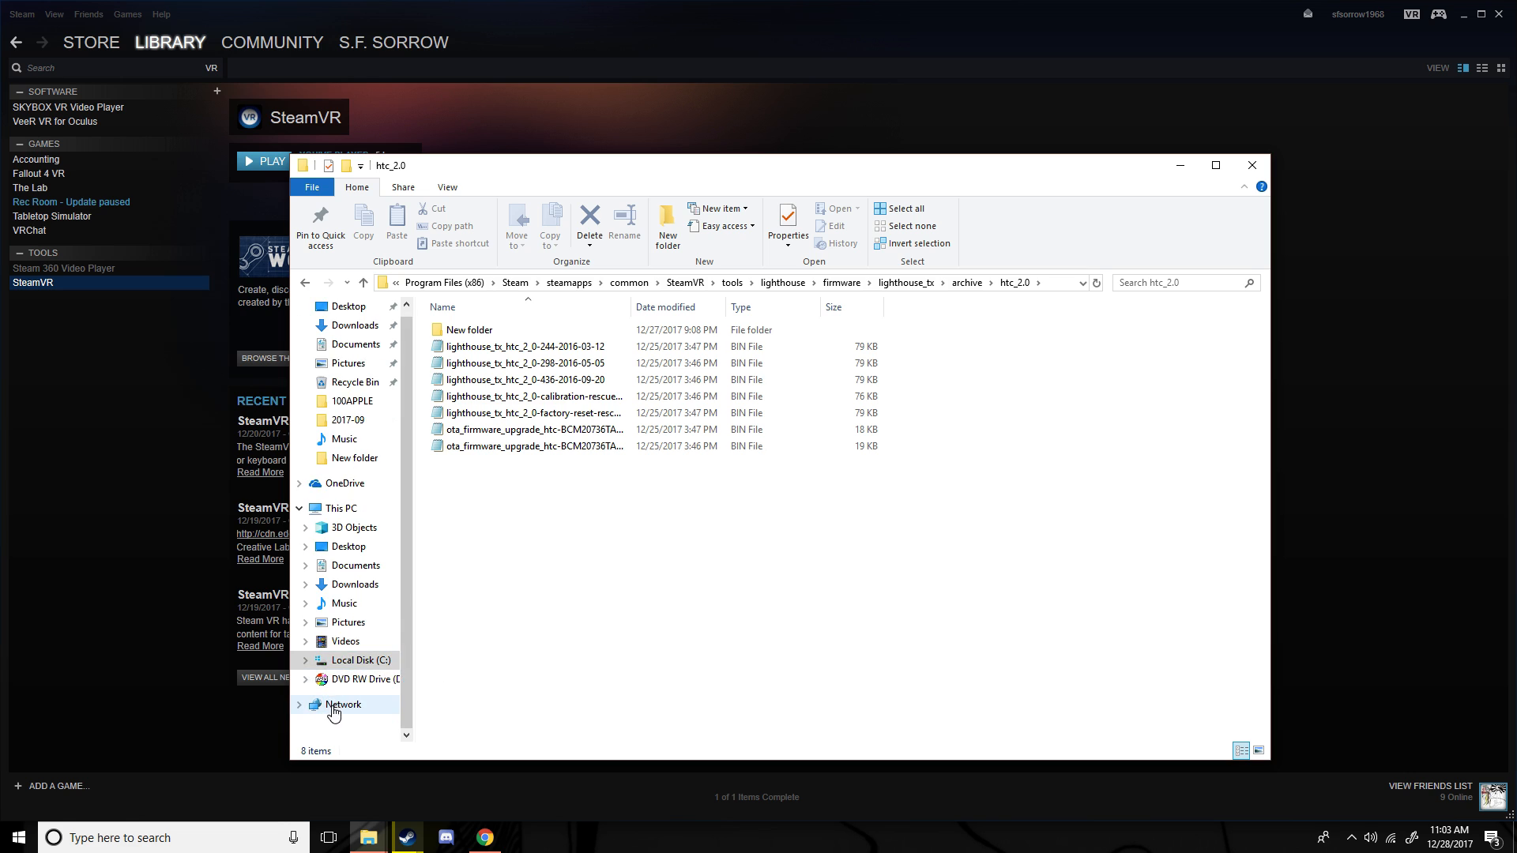
mouse_move(354, 660)
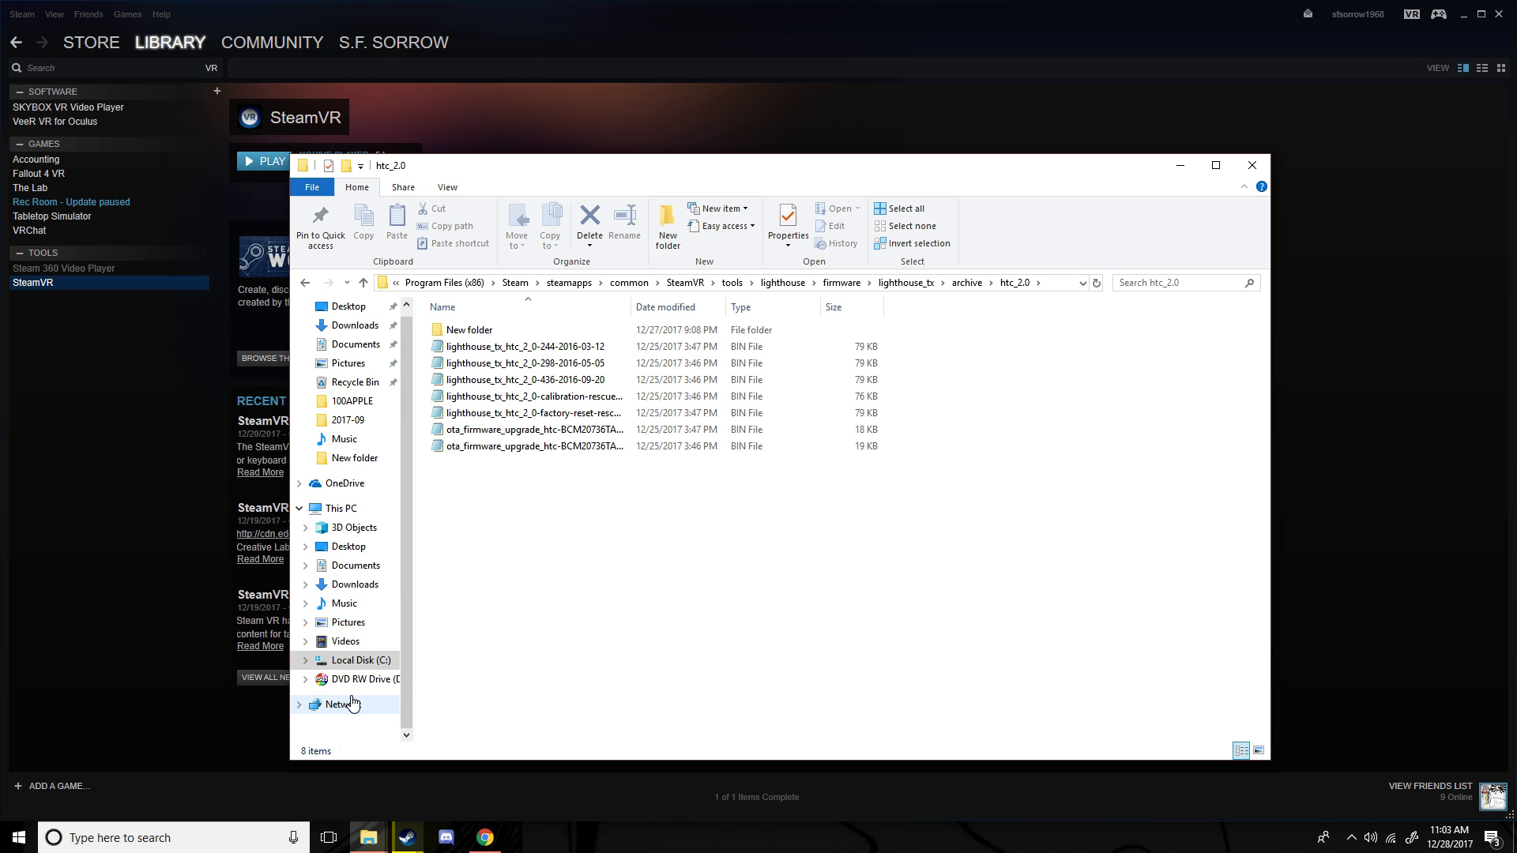
mouse_move(464, 642)
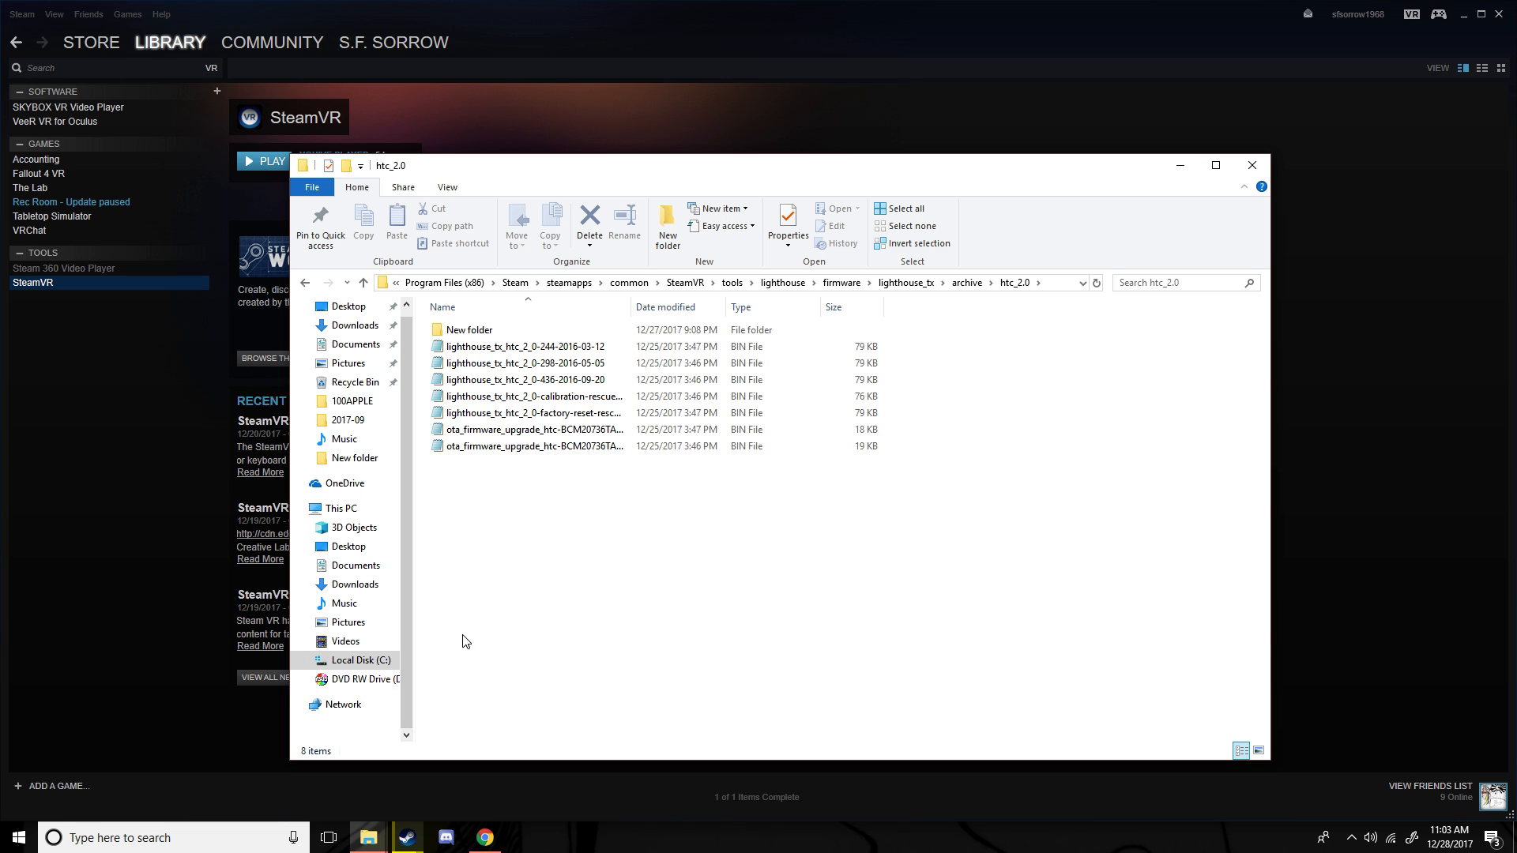
mouse_move(367, 626)
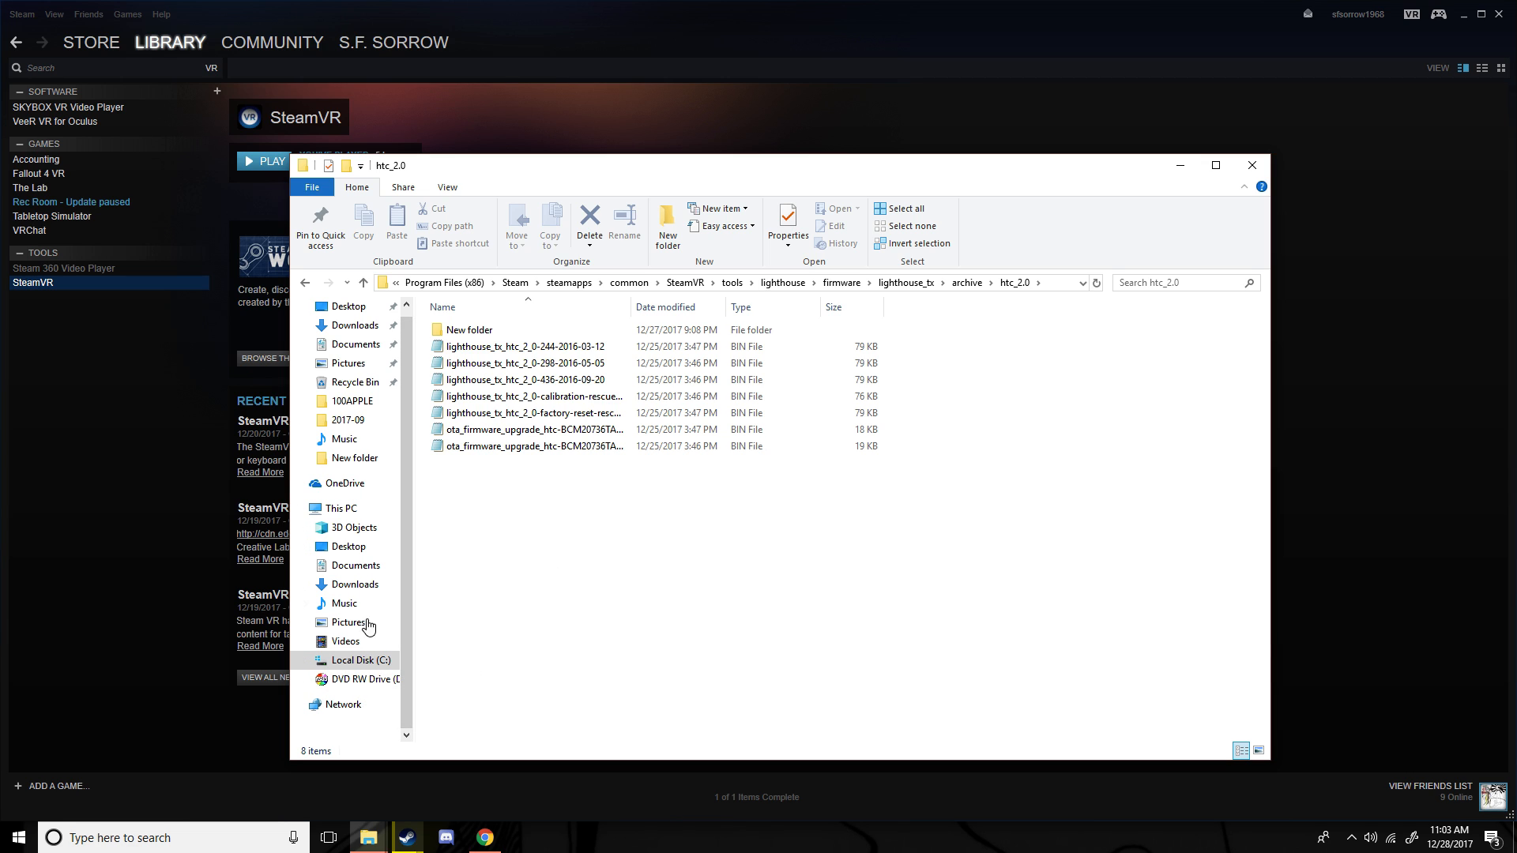
mouse_move(406, 697)
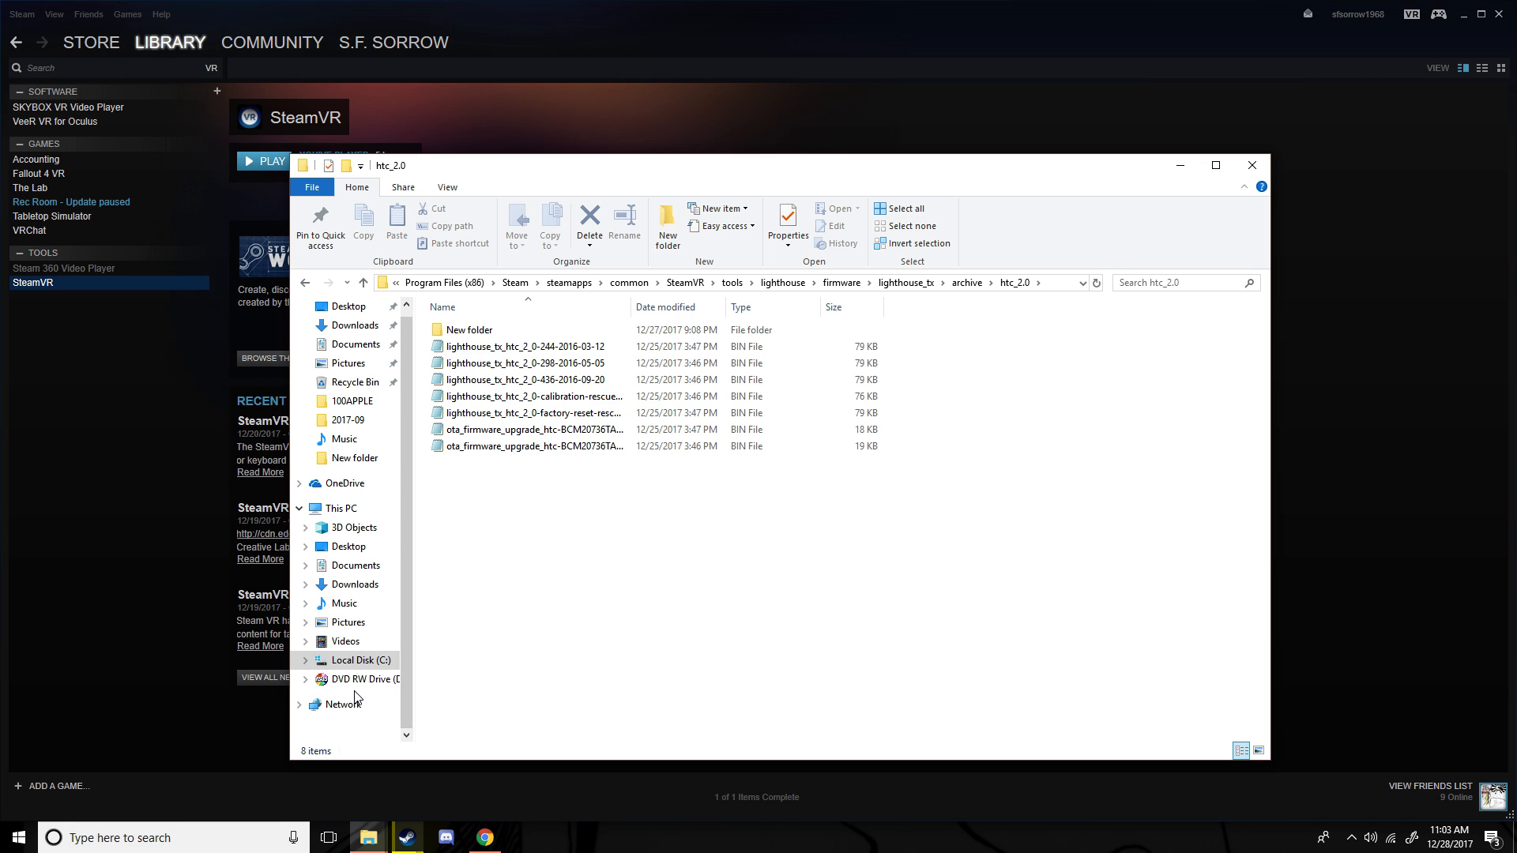
mouse_move(474, 654)
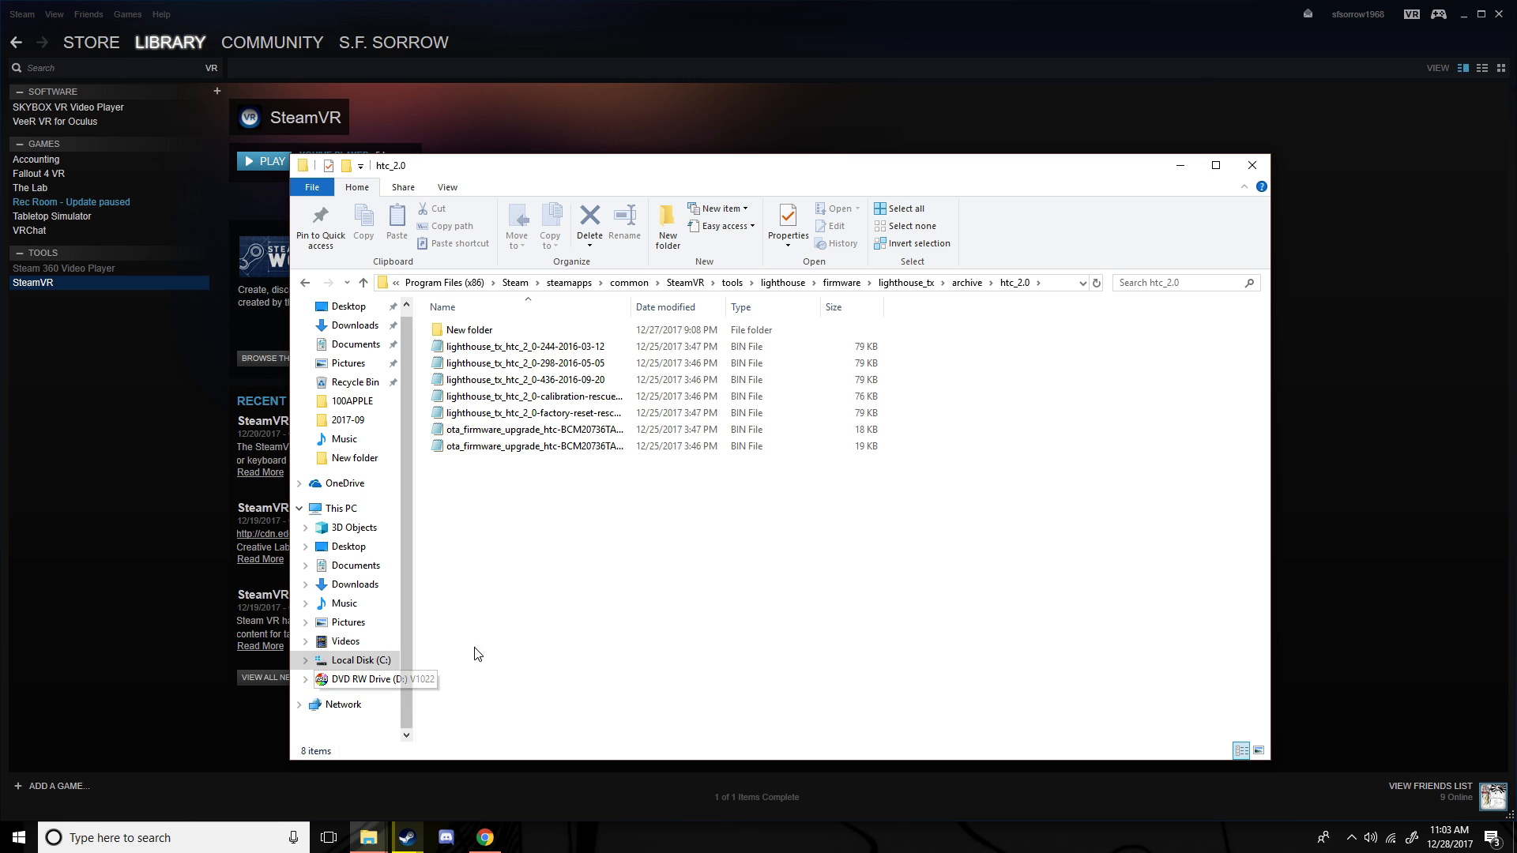
mouse_move(543, 616)
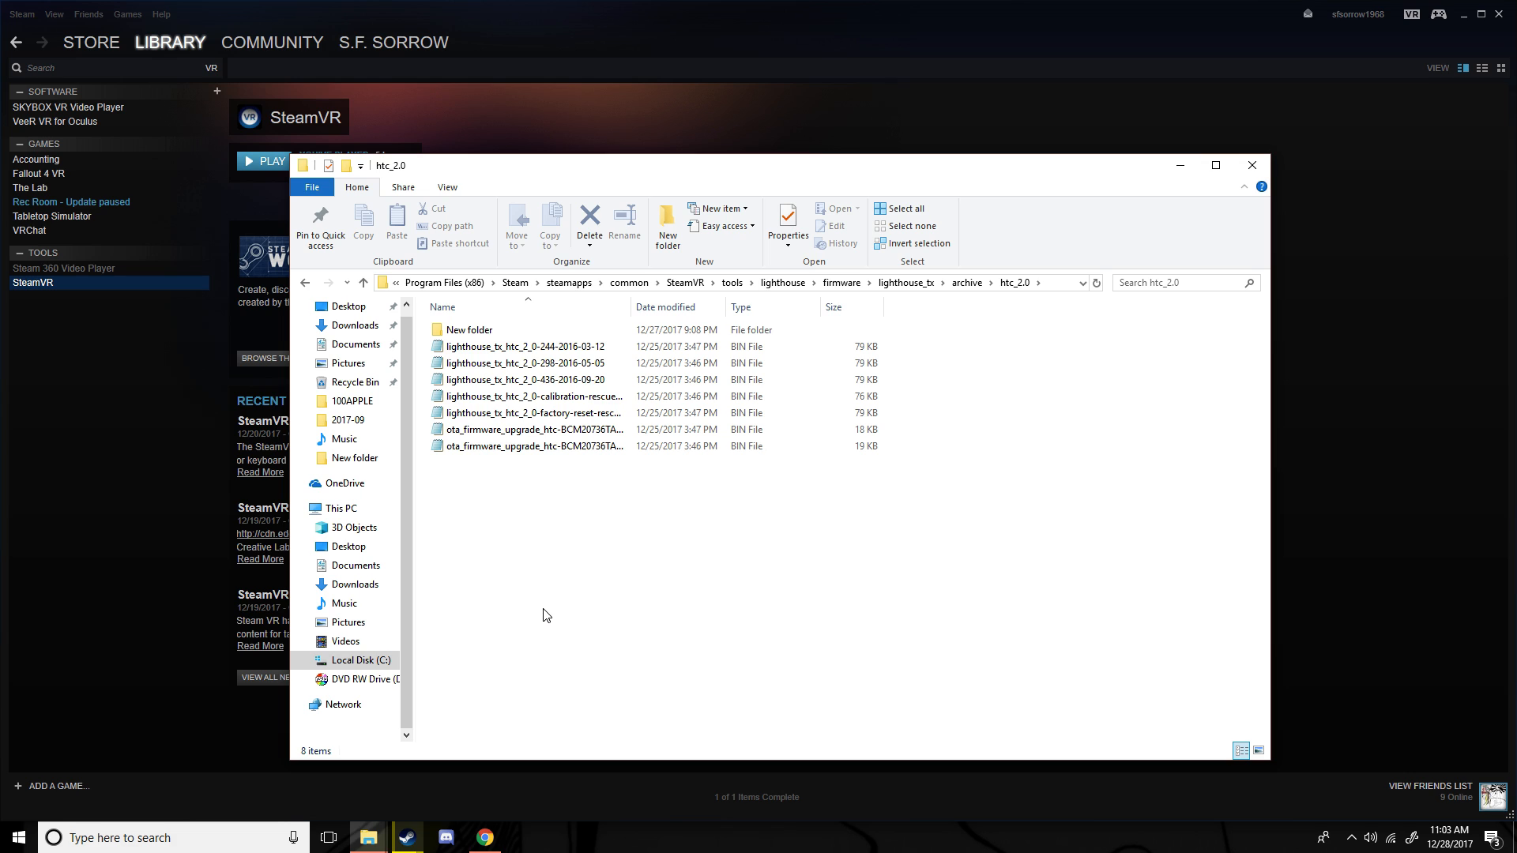
mouse_move(496, 530)
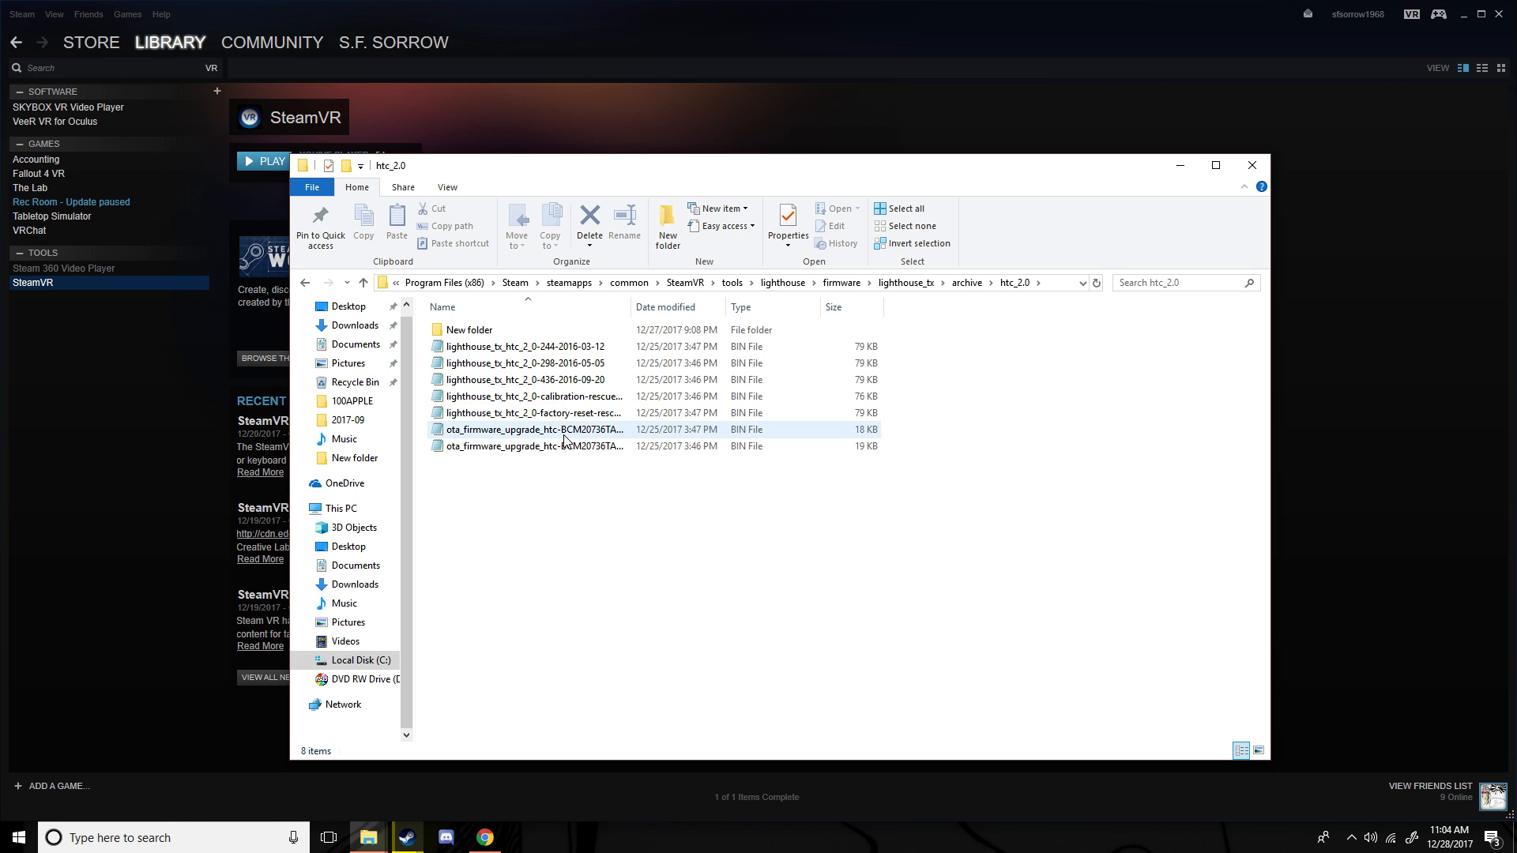
mouse_move(513, 396)
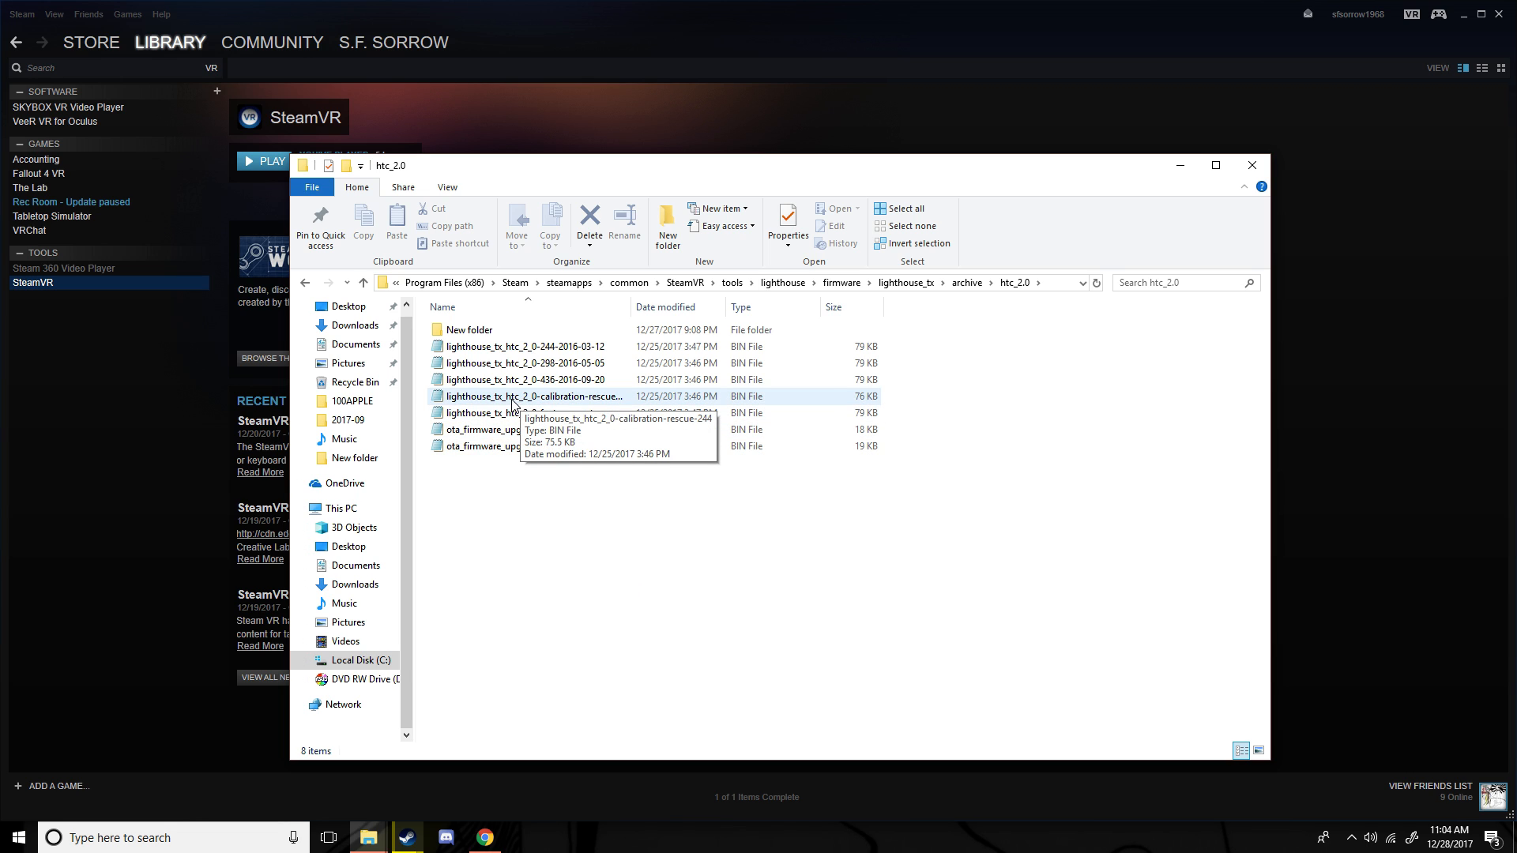
mouse_move(598, 404)
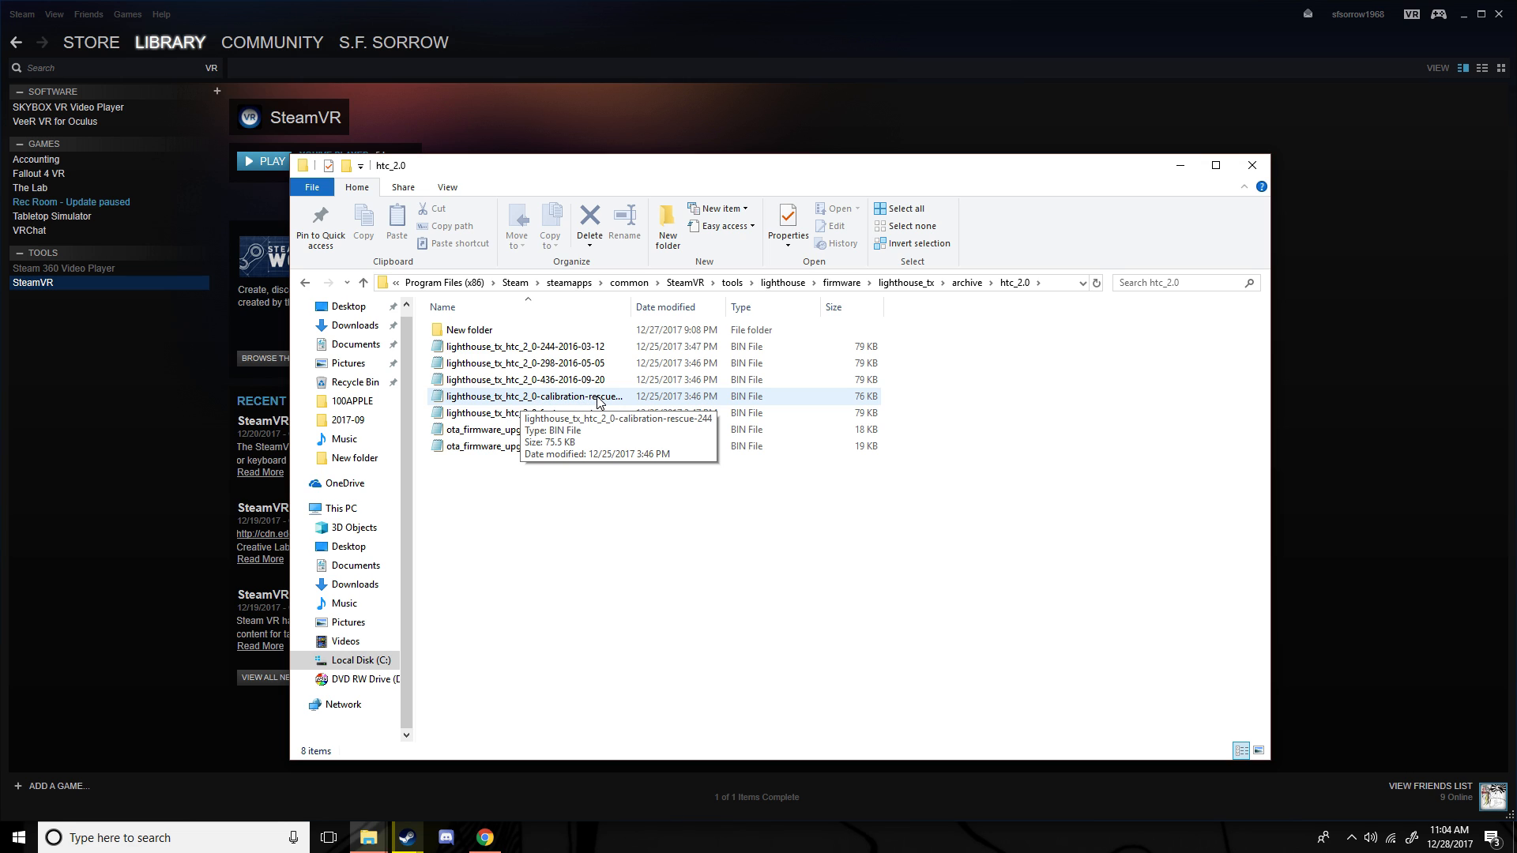
mouse_move(512, 406)
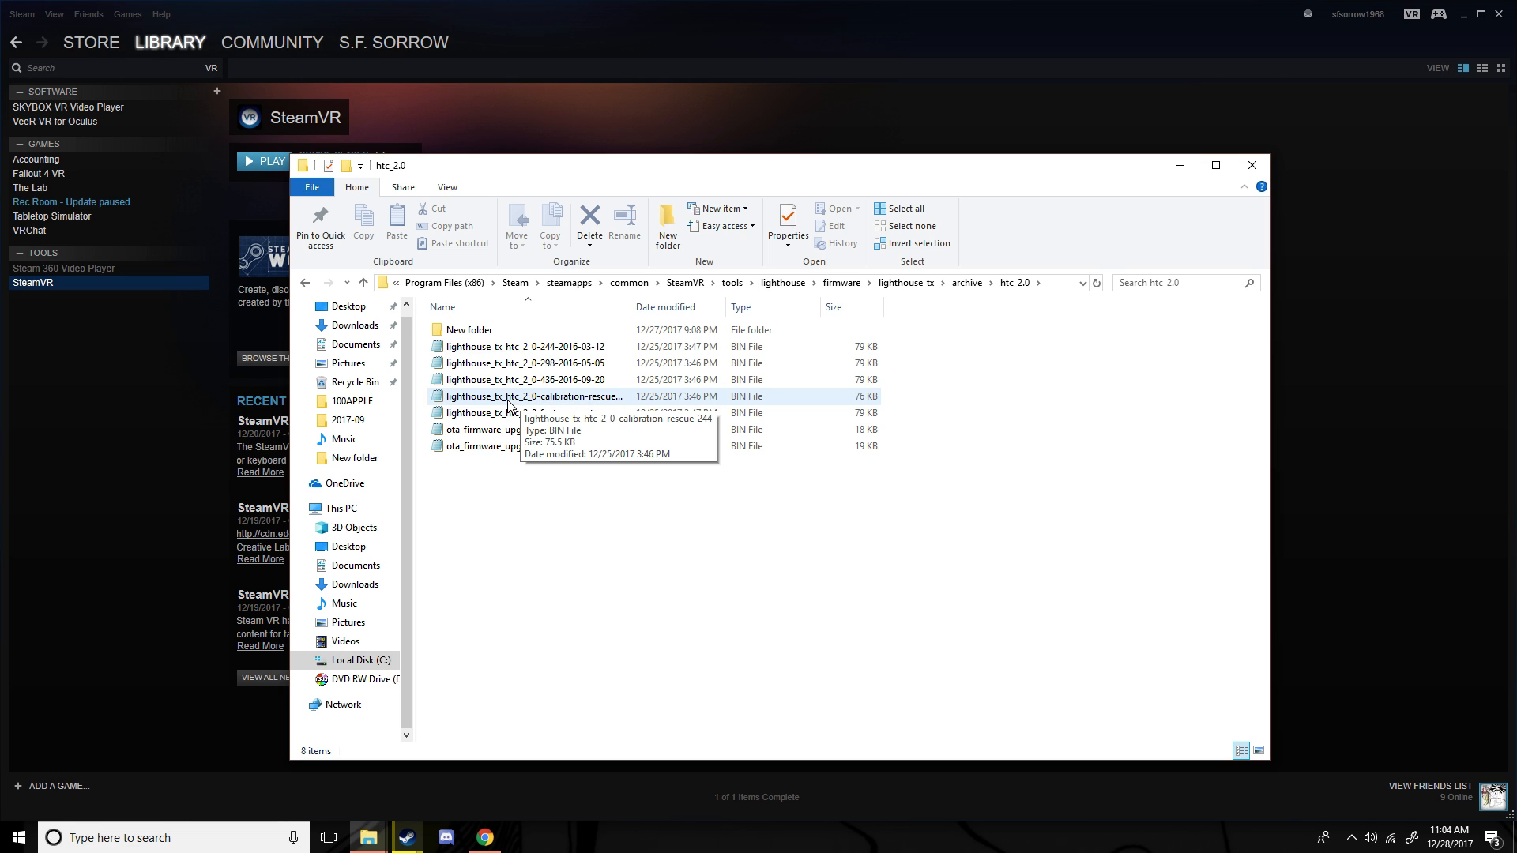
mouse_move(436, 401)
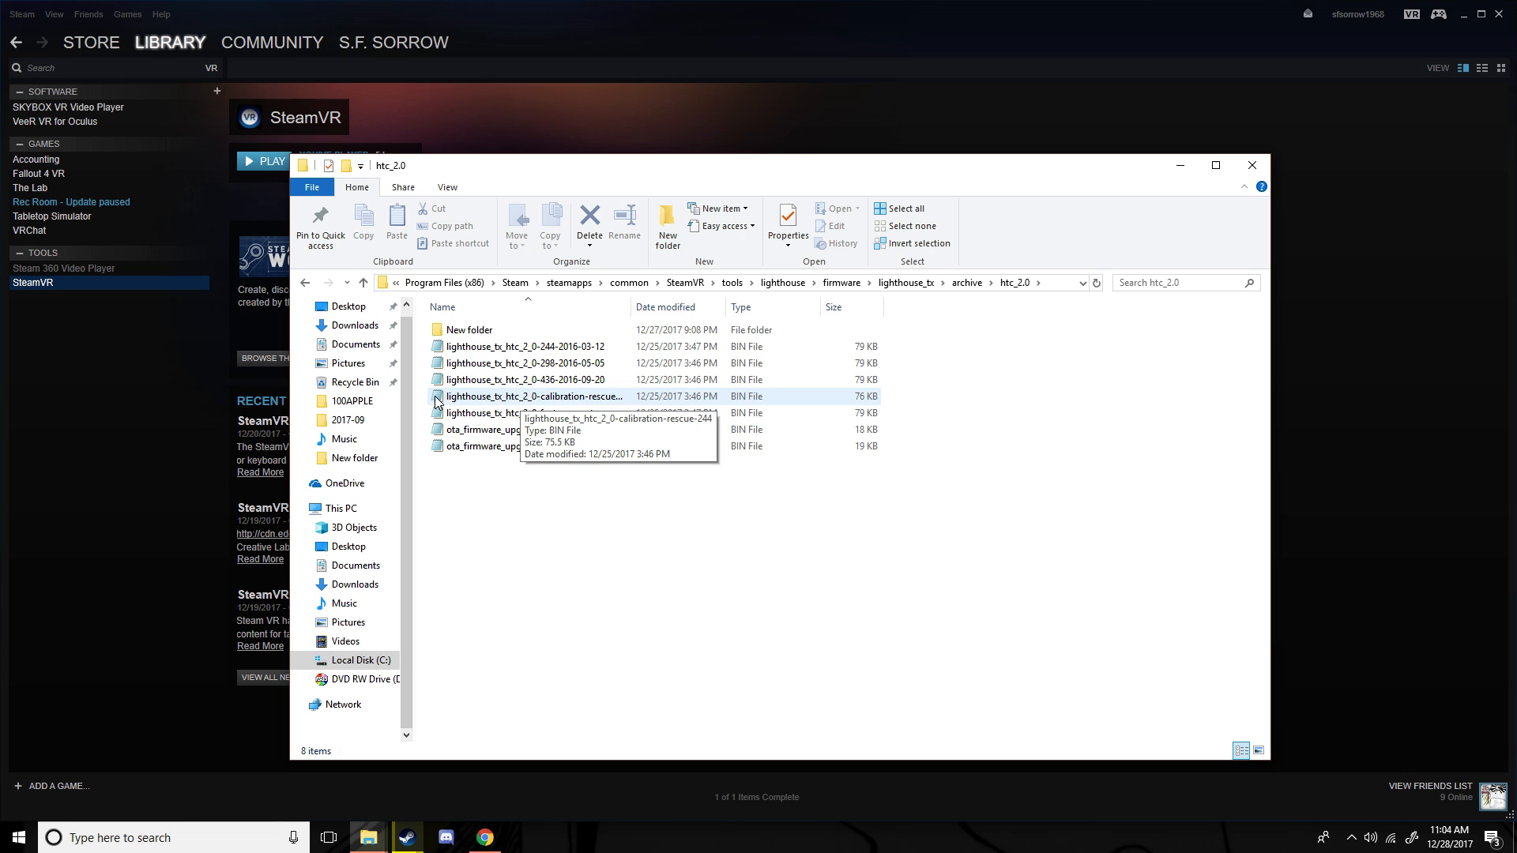
mouse_move(414, 671)
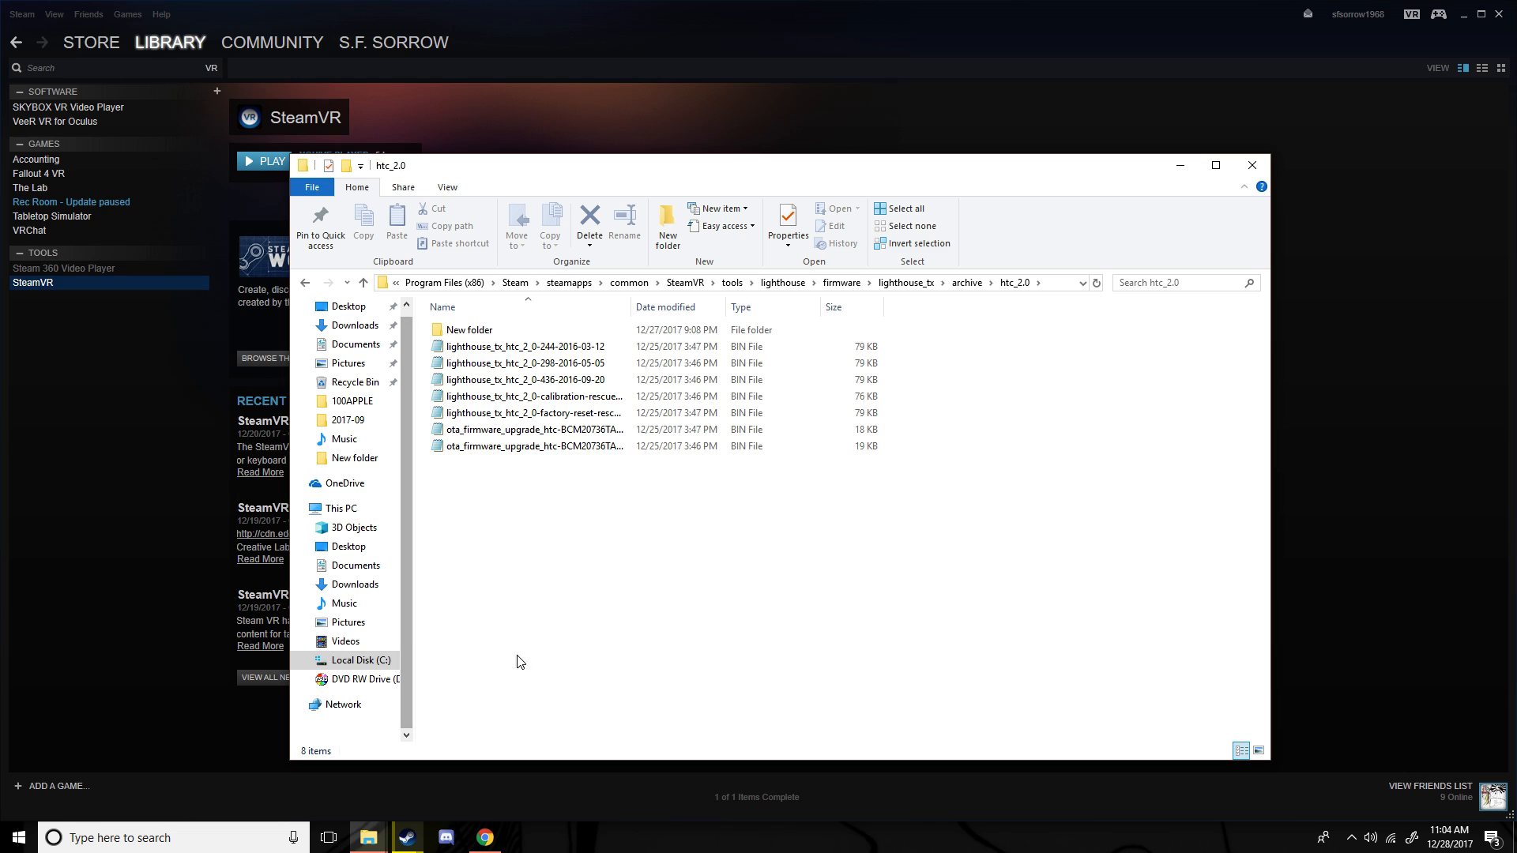
mouse_move(735, 633)
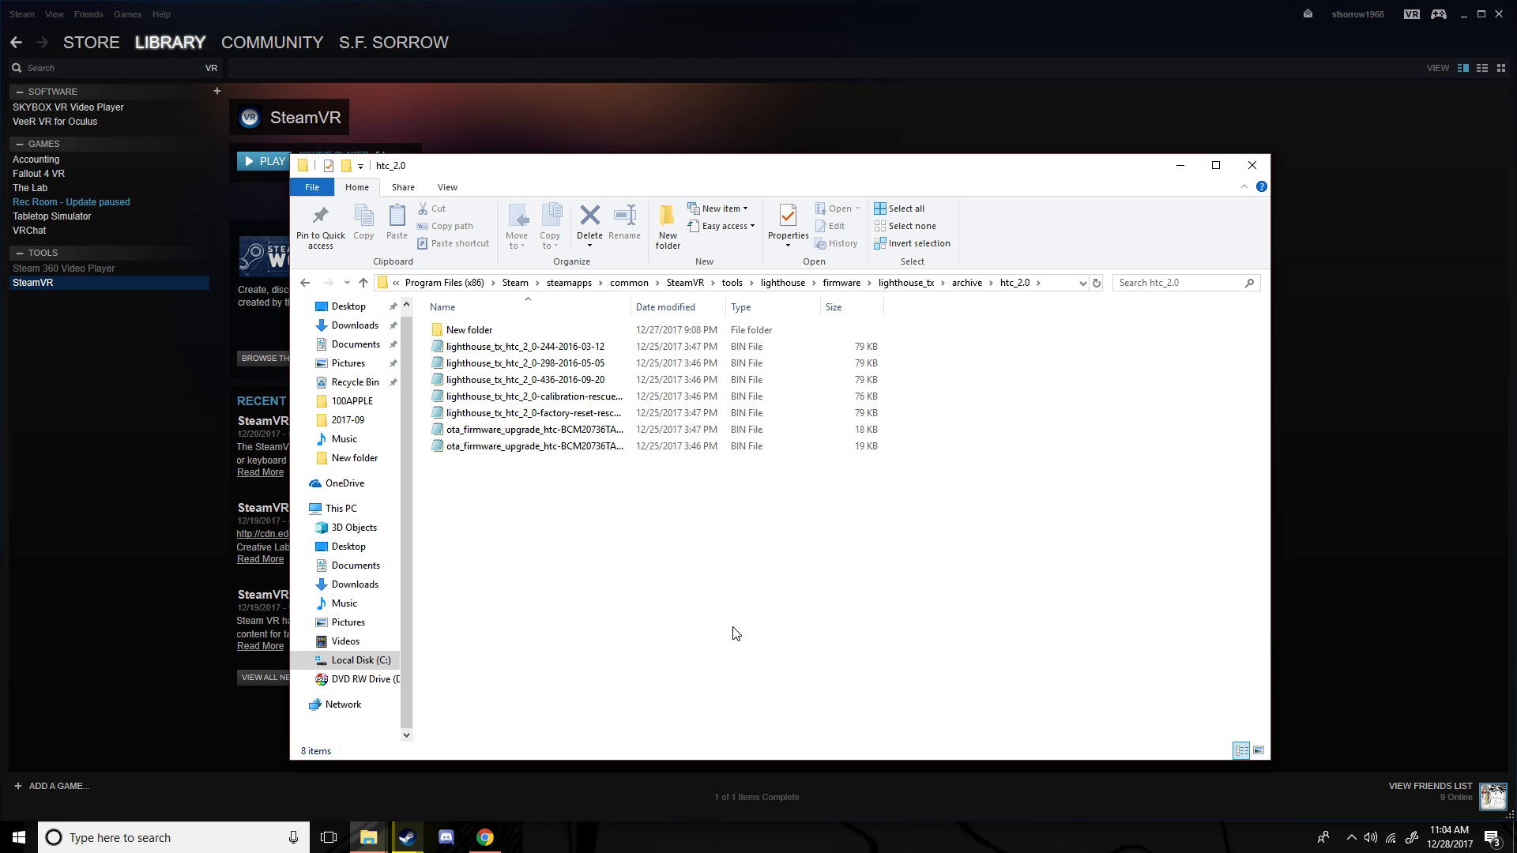
mouse_move(393, 837)
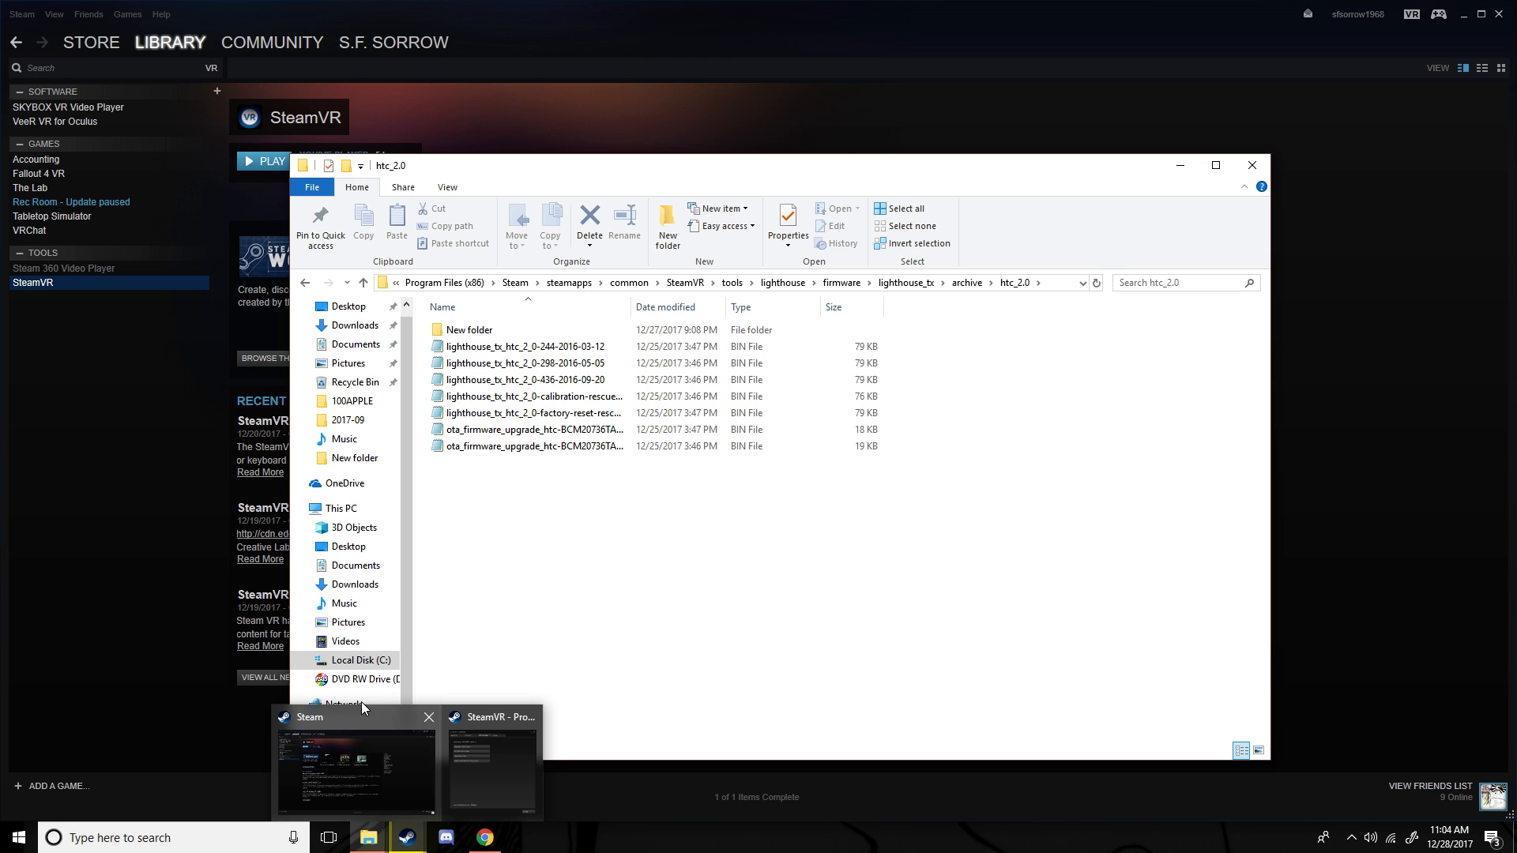
Bring Chrome forward and scroll through the Valve developer's base station rescue post.
click(484, 837)
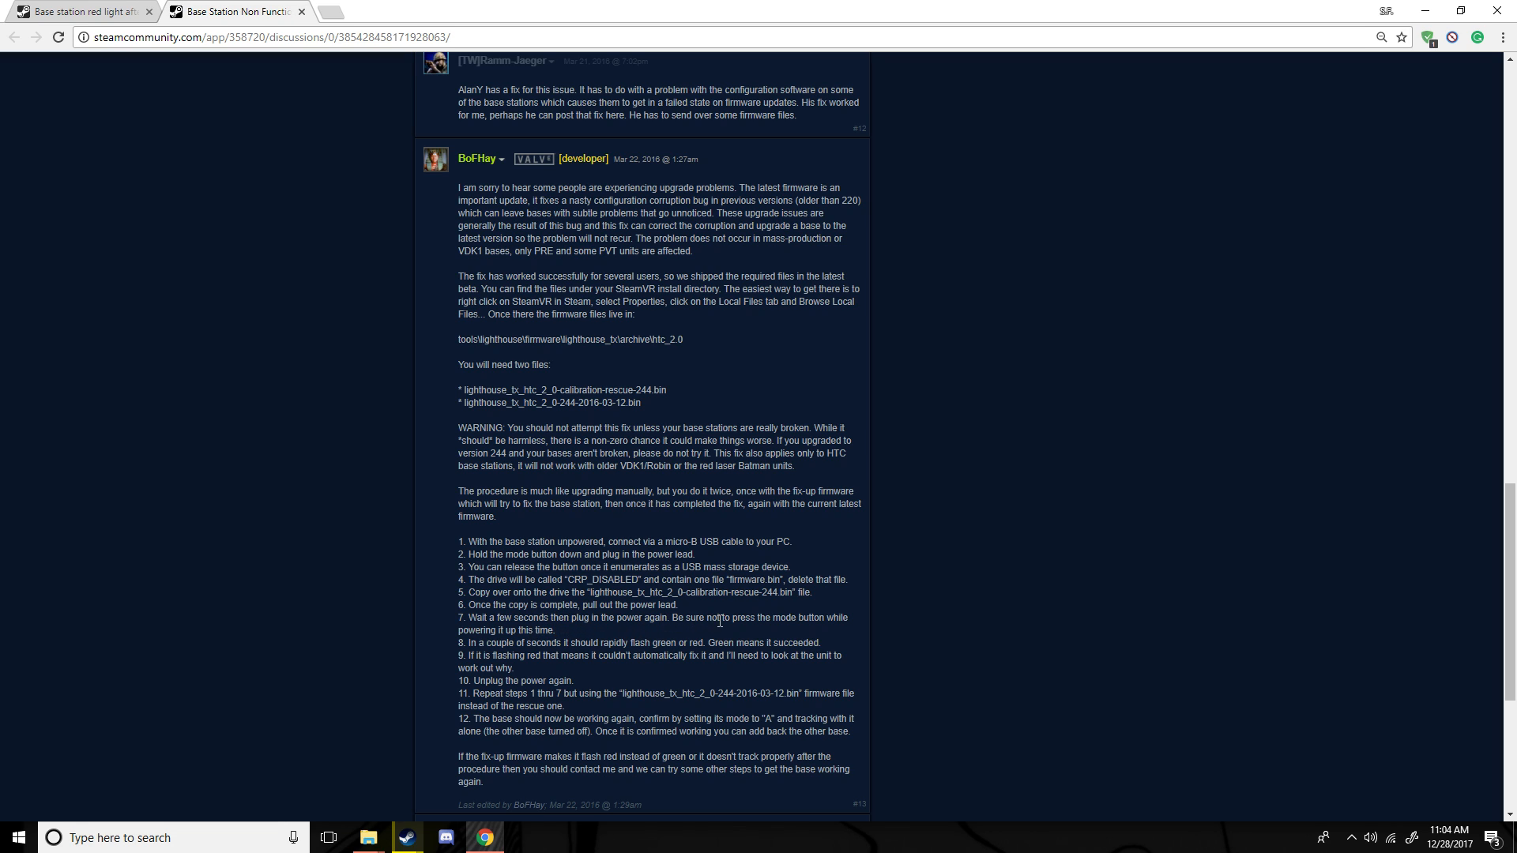
mouse_move(633, 640)
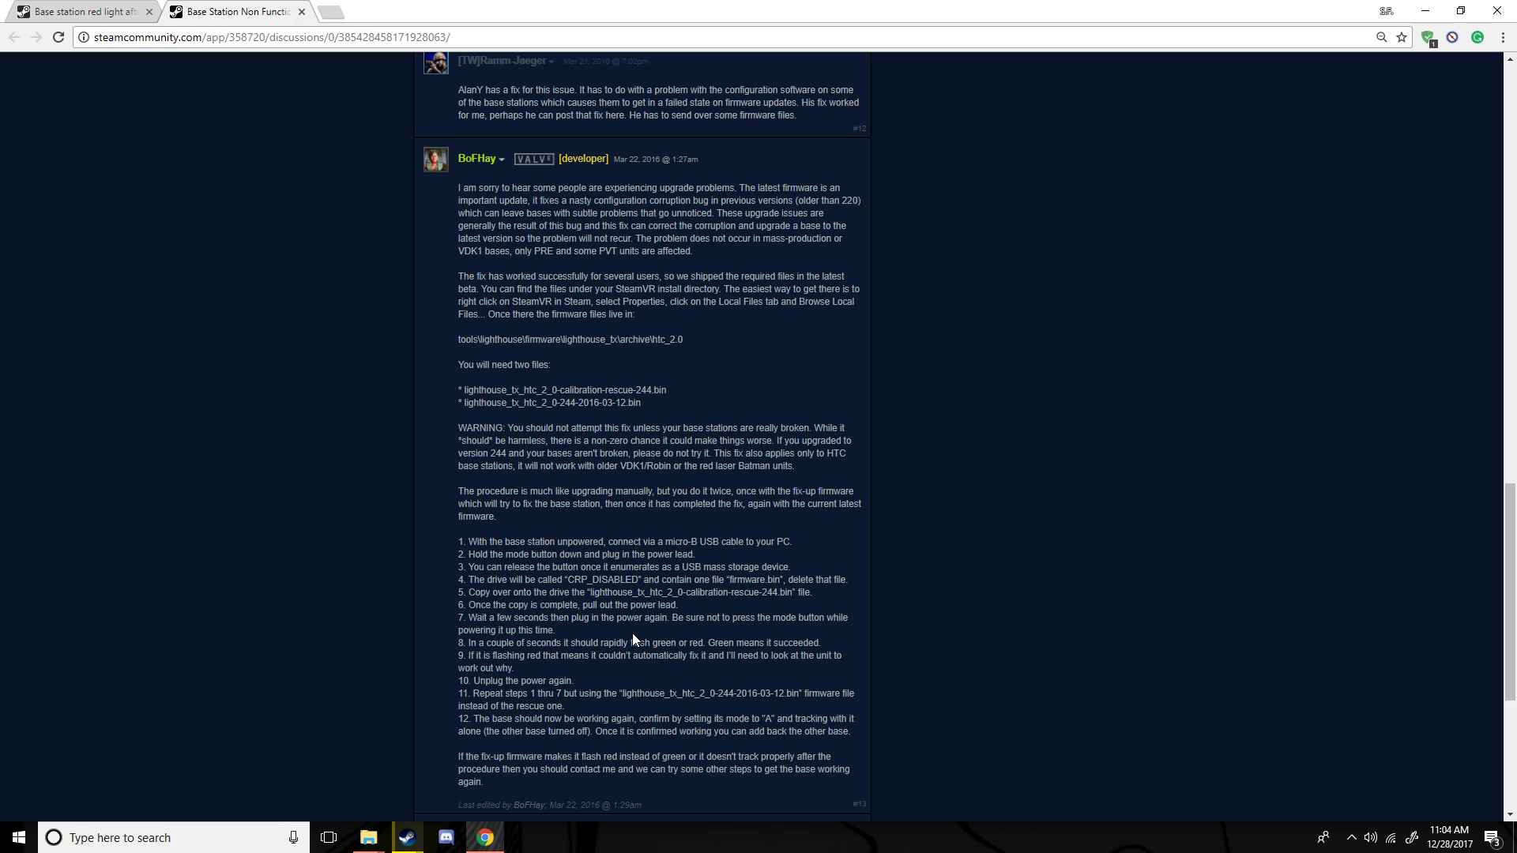
mouse_move(606, 638)
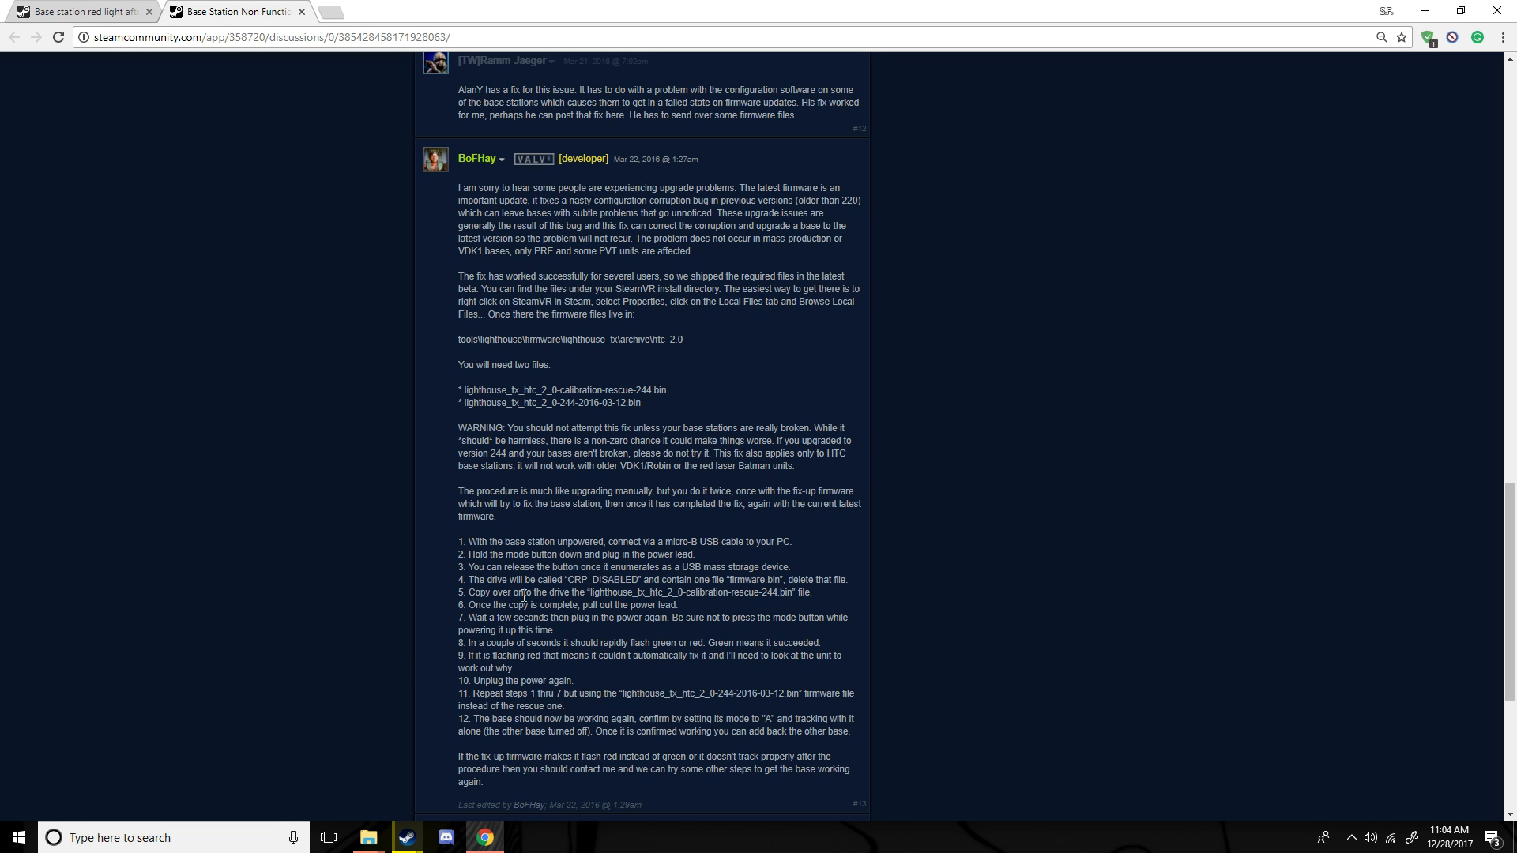
mouse_move(653, 580)
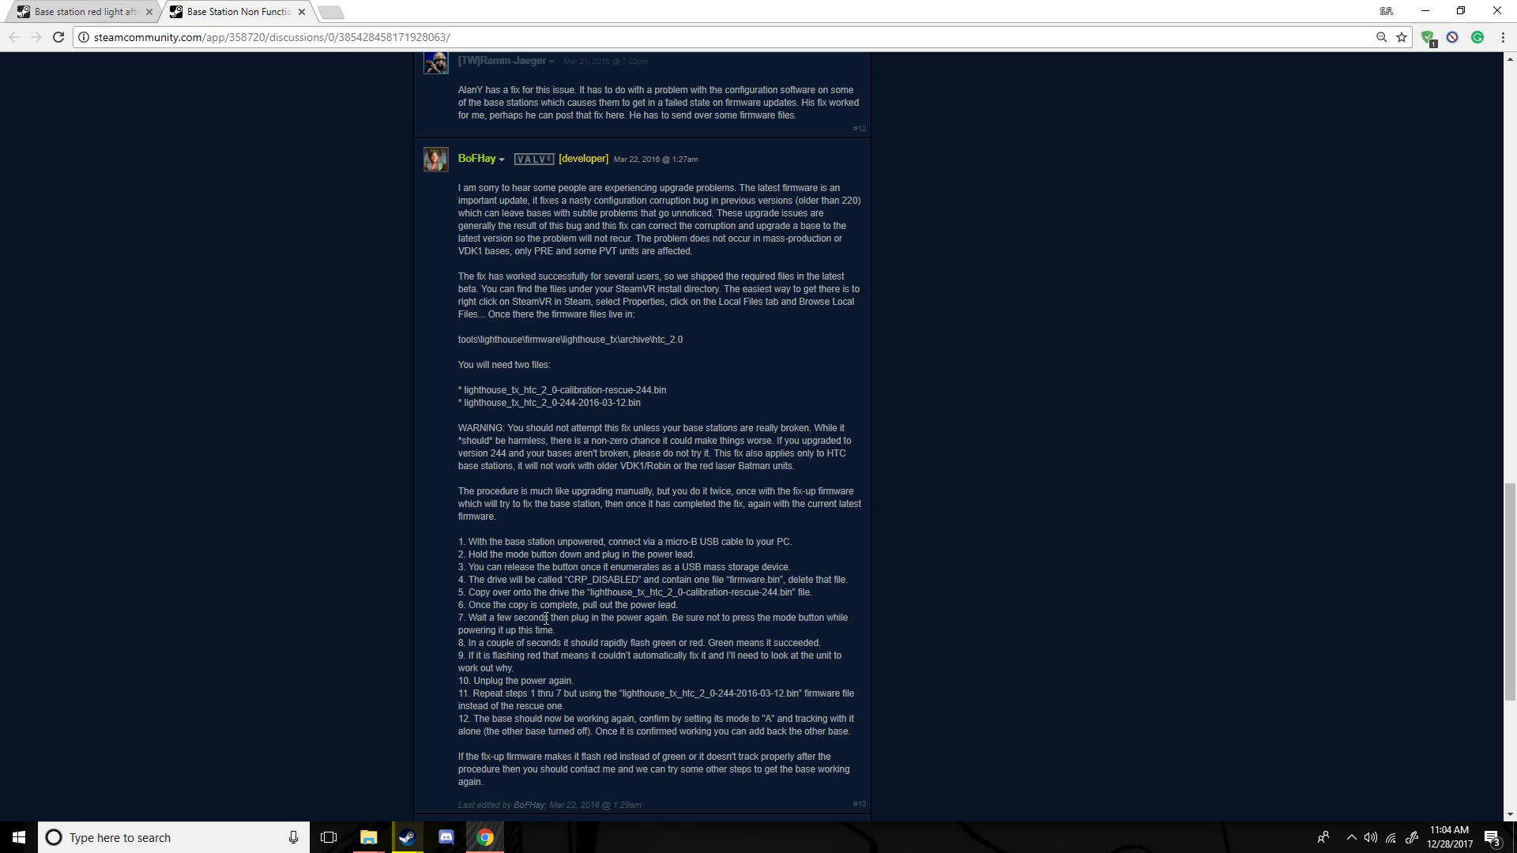
scroll(down, 3)
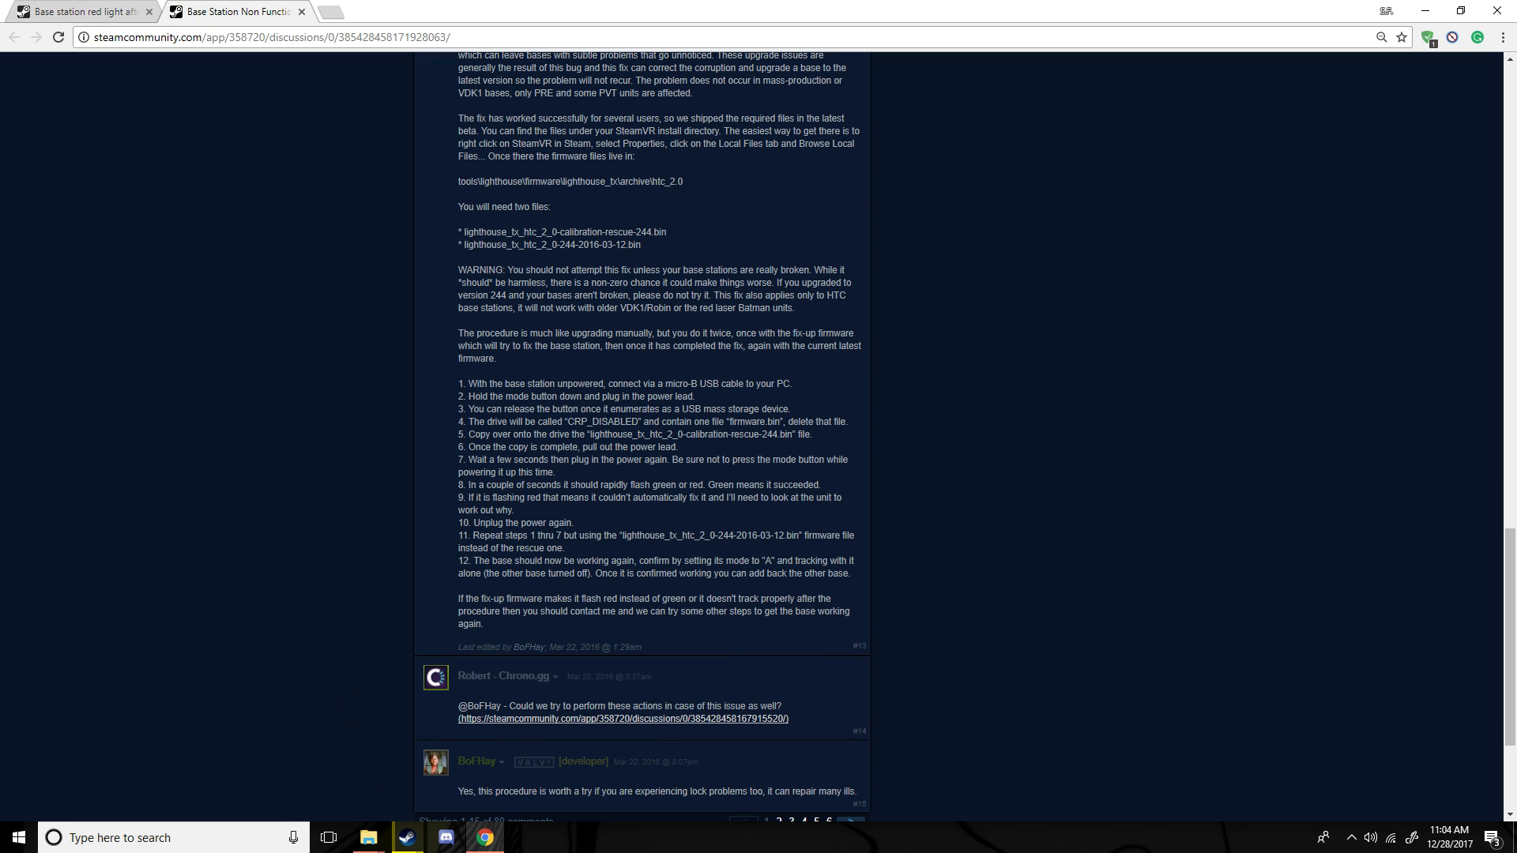
mouse_move(286, 609)
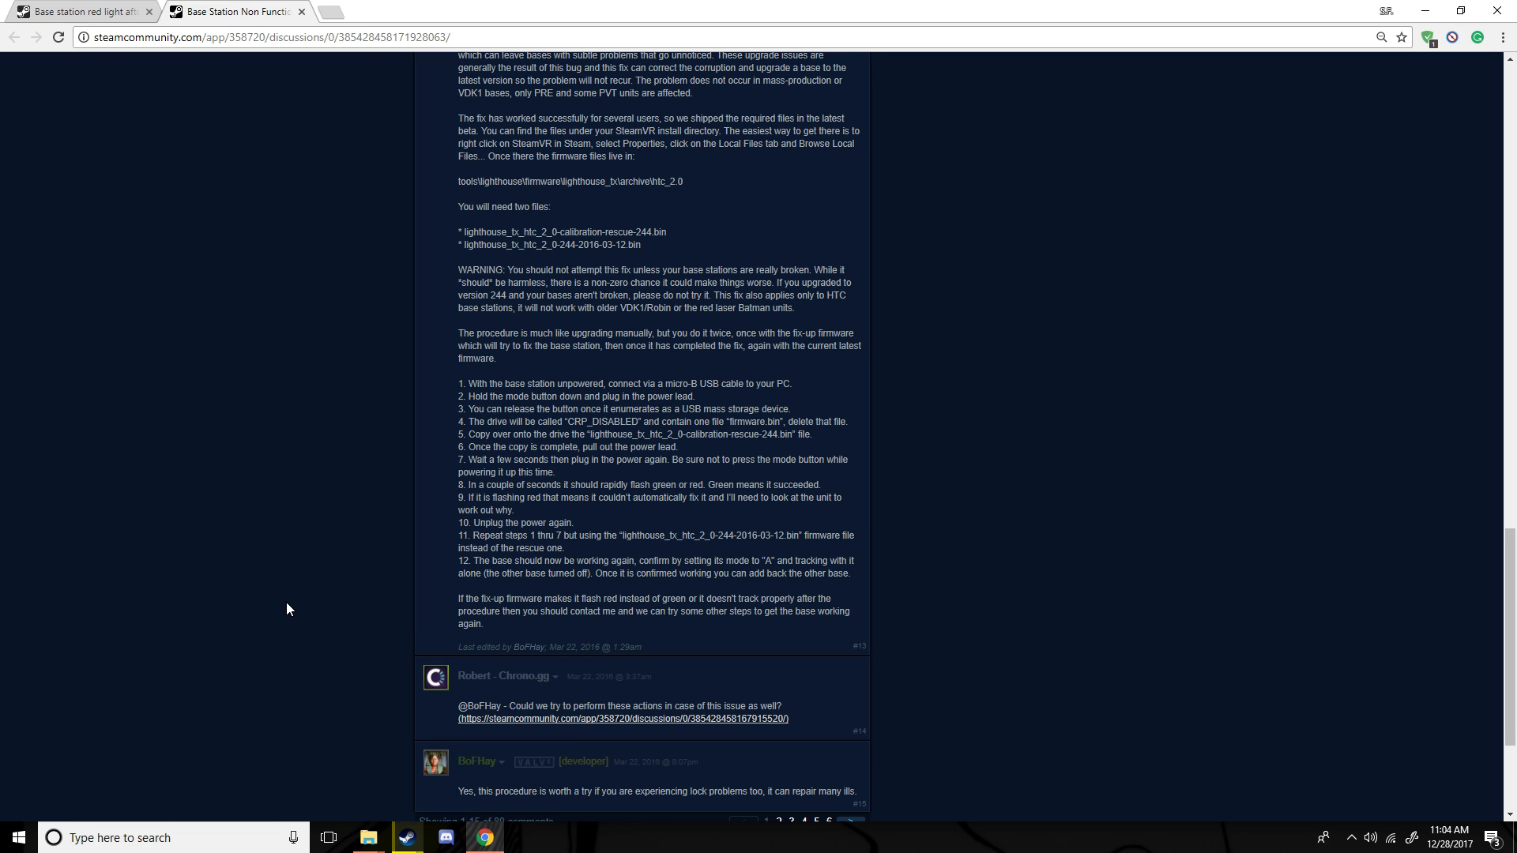
scroll(up, 3)
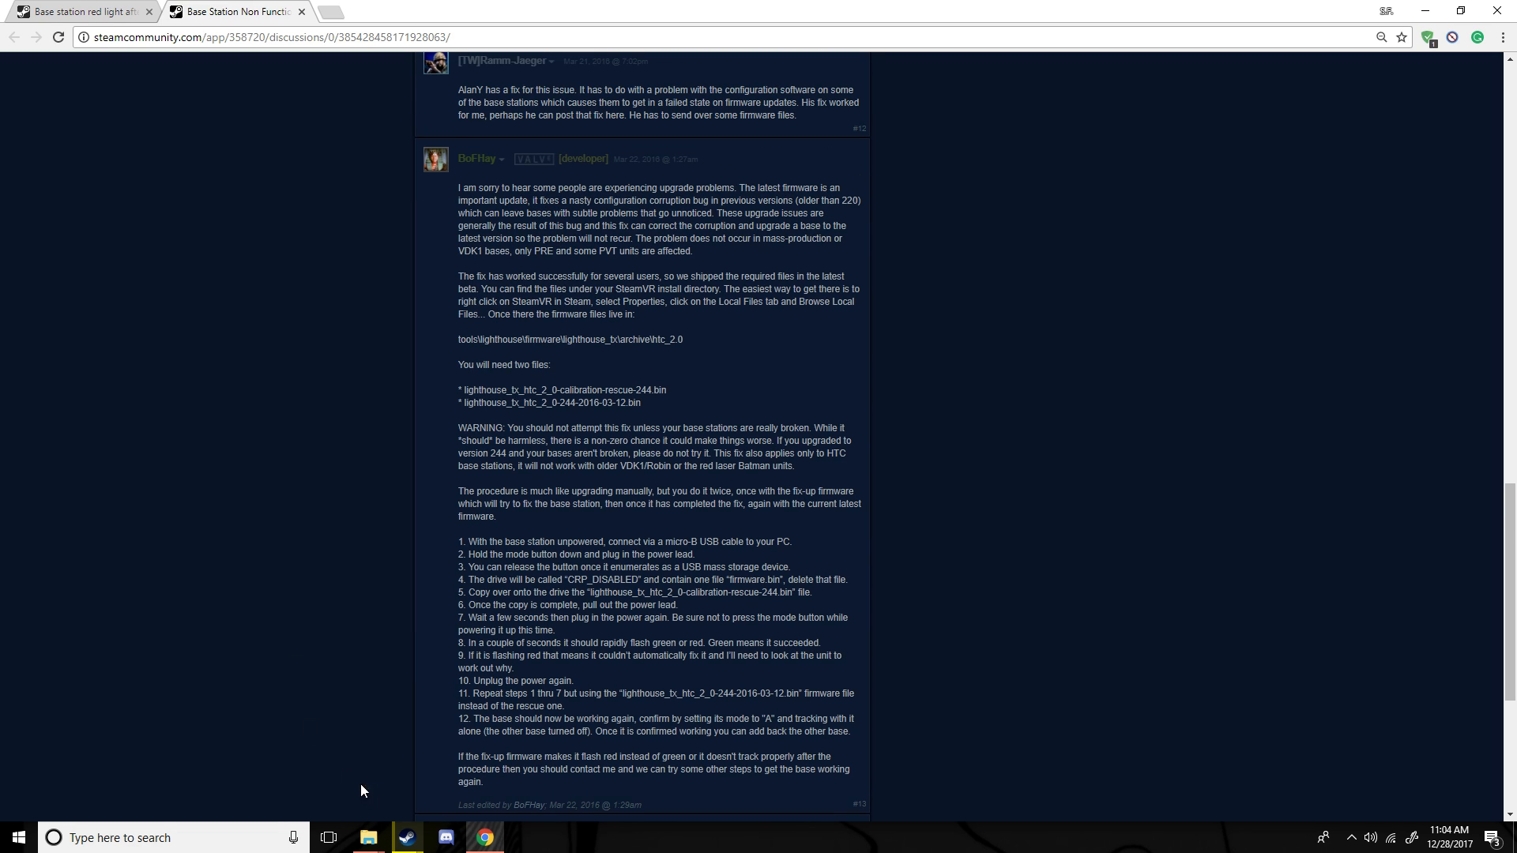
mouse_move(259, 636)
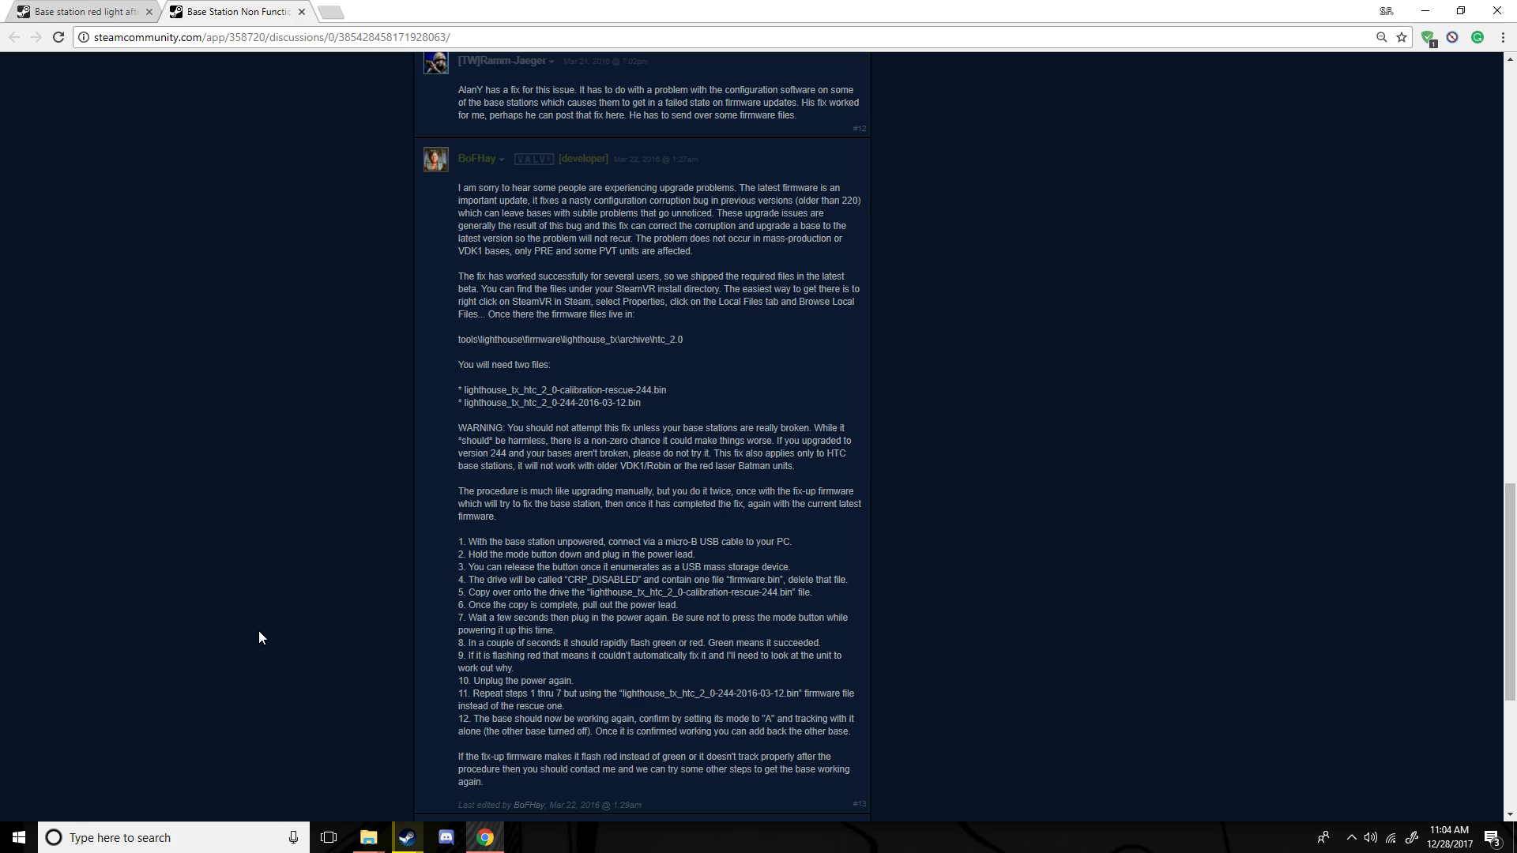
mouse_move(406, 837)
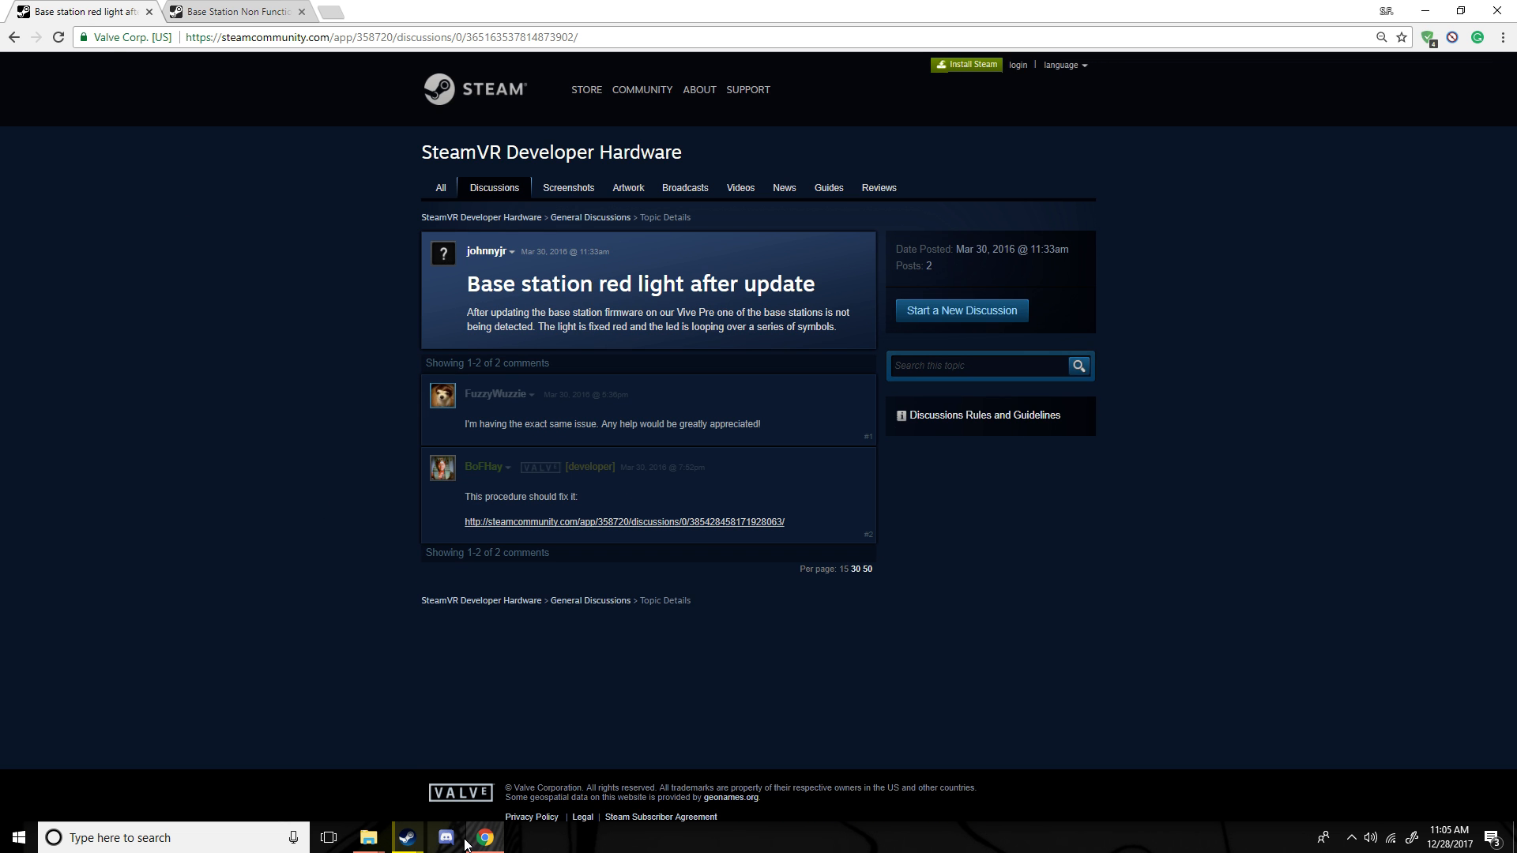
mouse_move(42, 559)
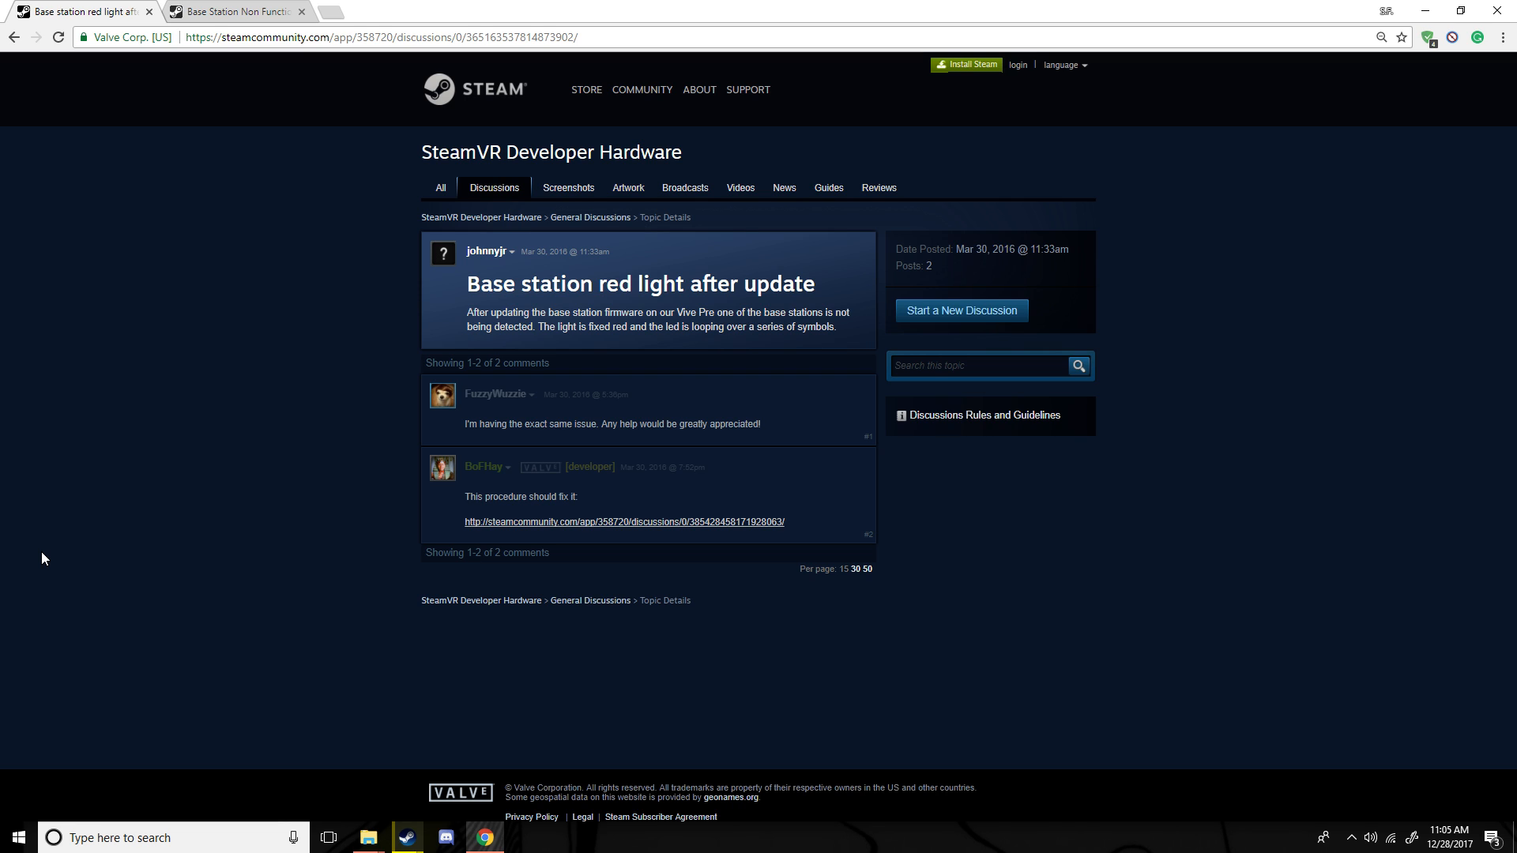
mouse_move(173, 736)
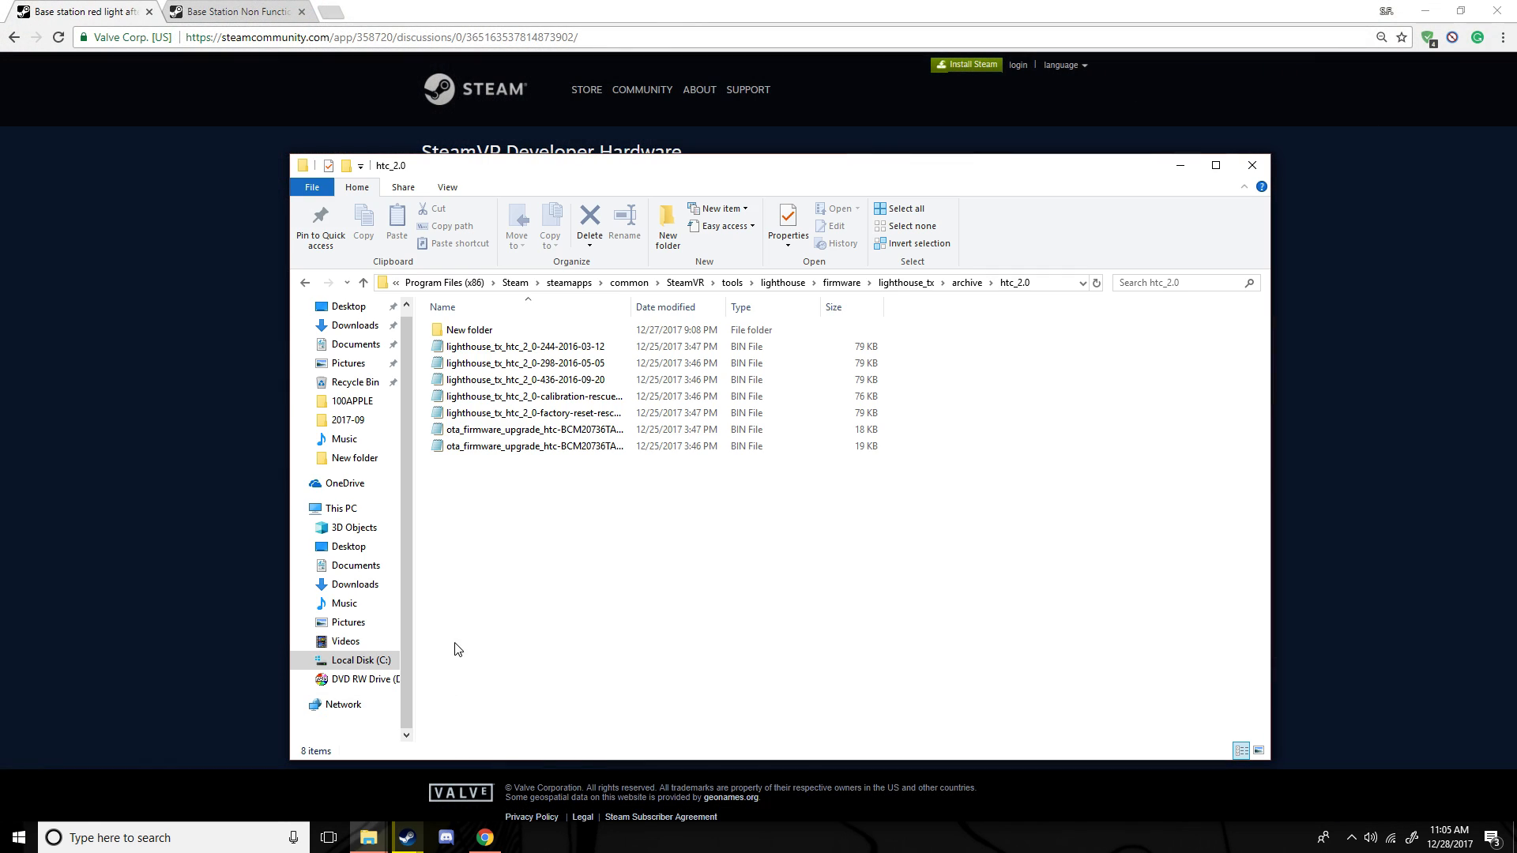
click(527, 346)
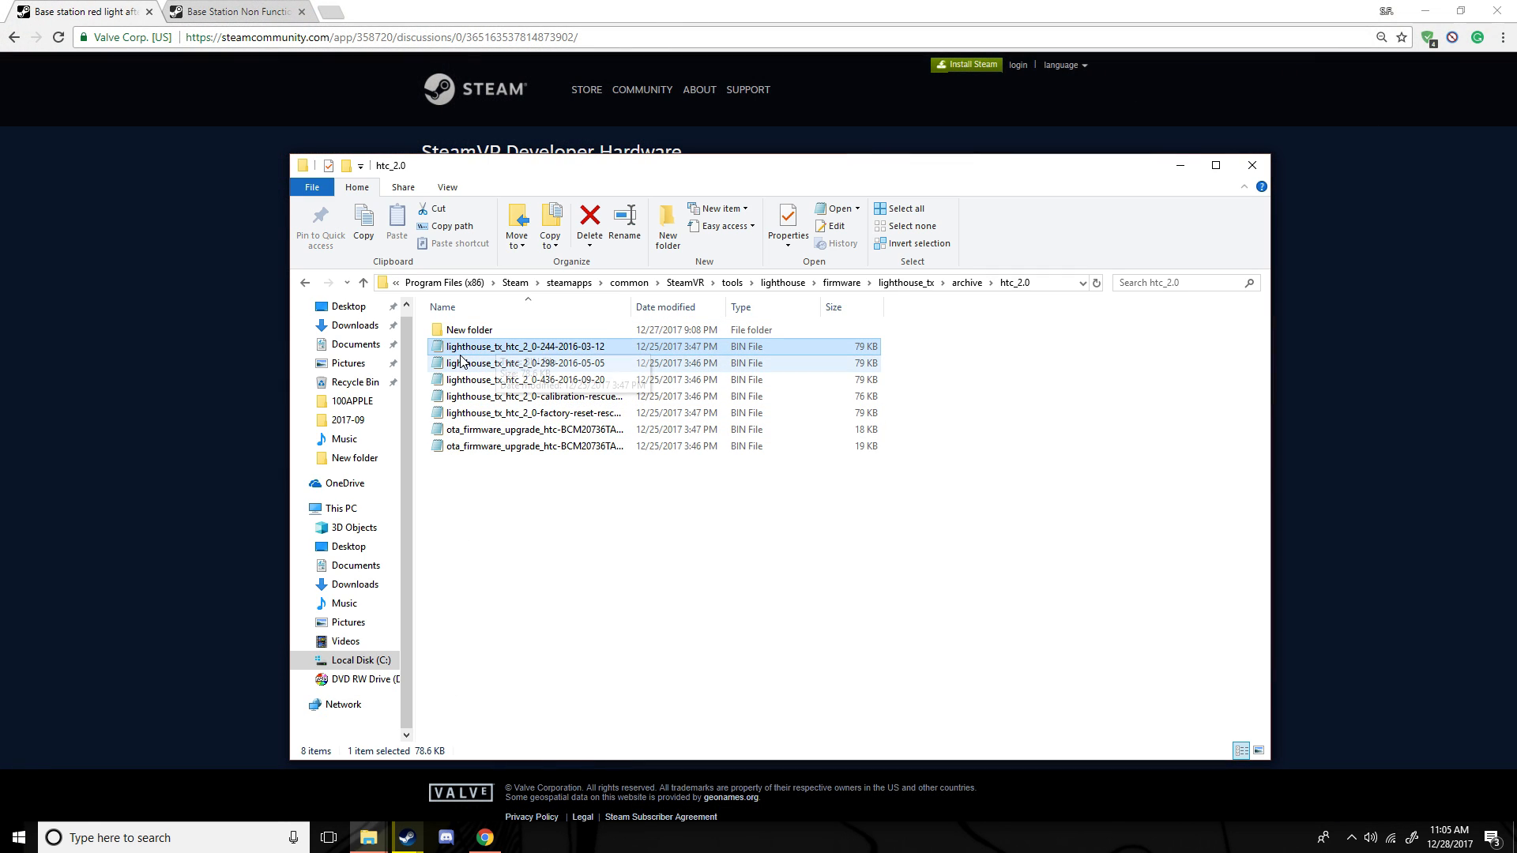
mouse_move(500, 398)
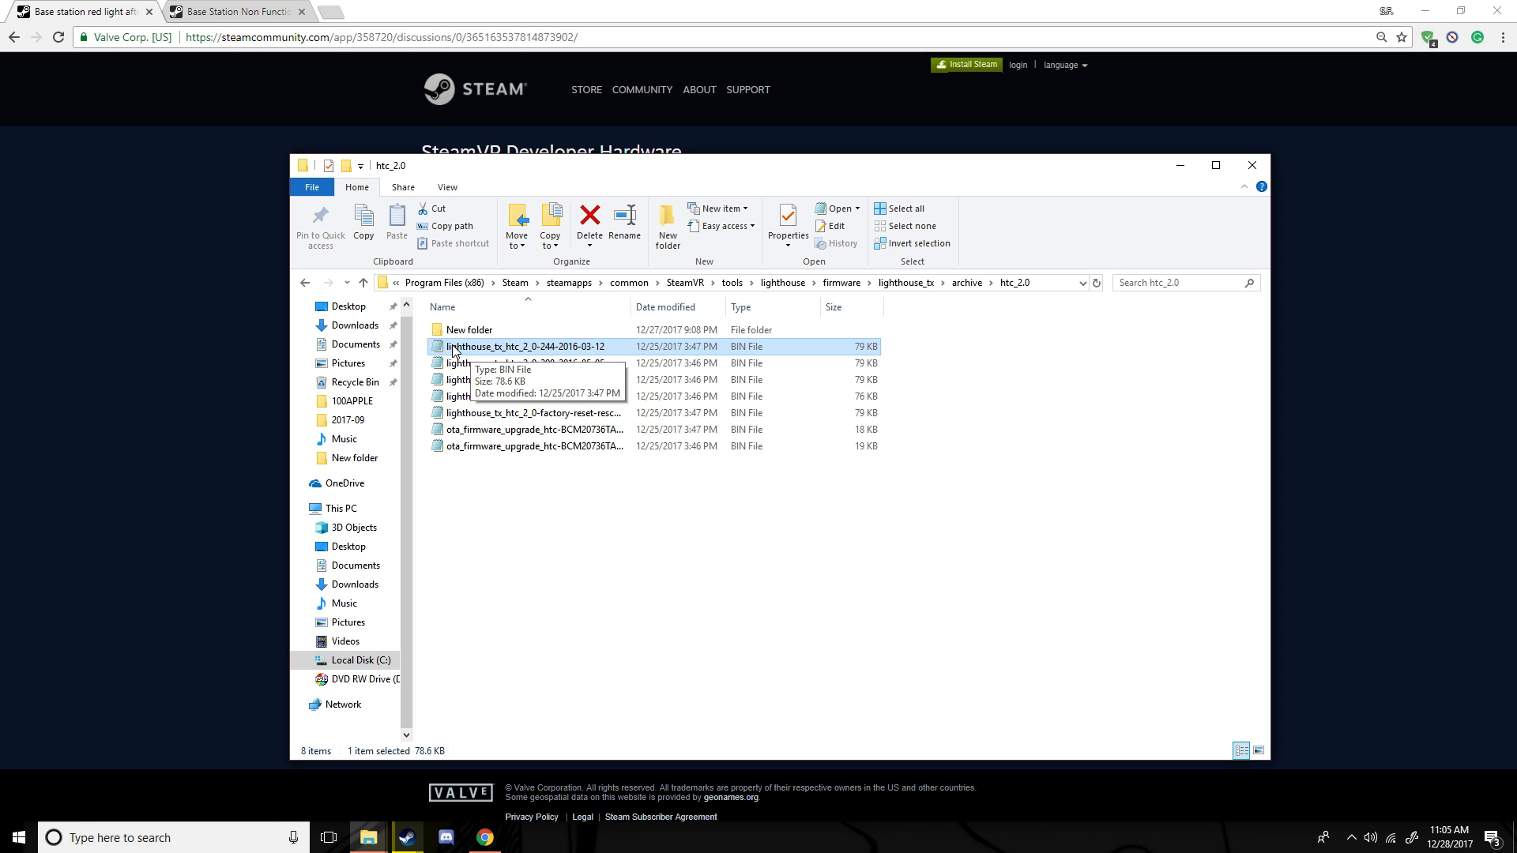
mouse_move(445, 531)
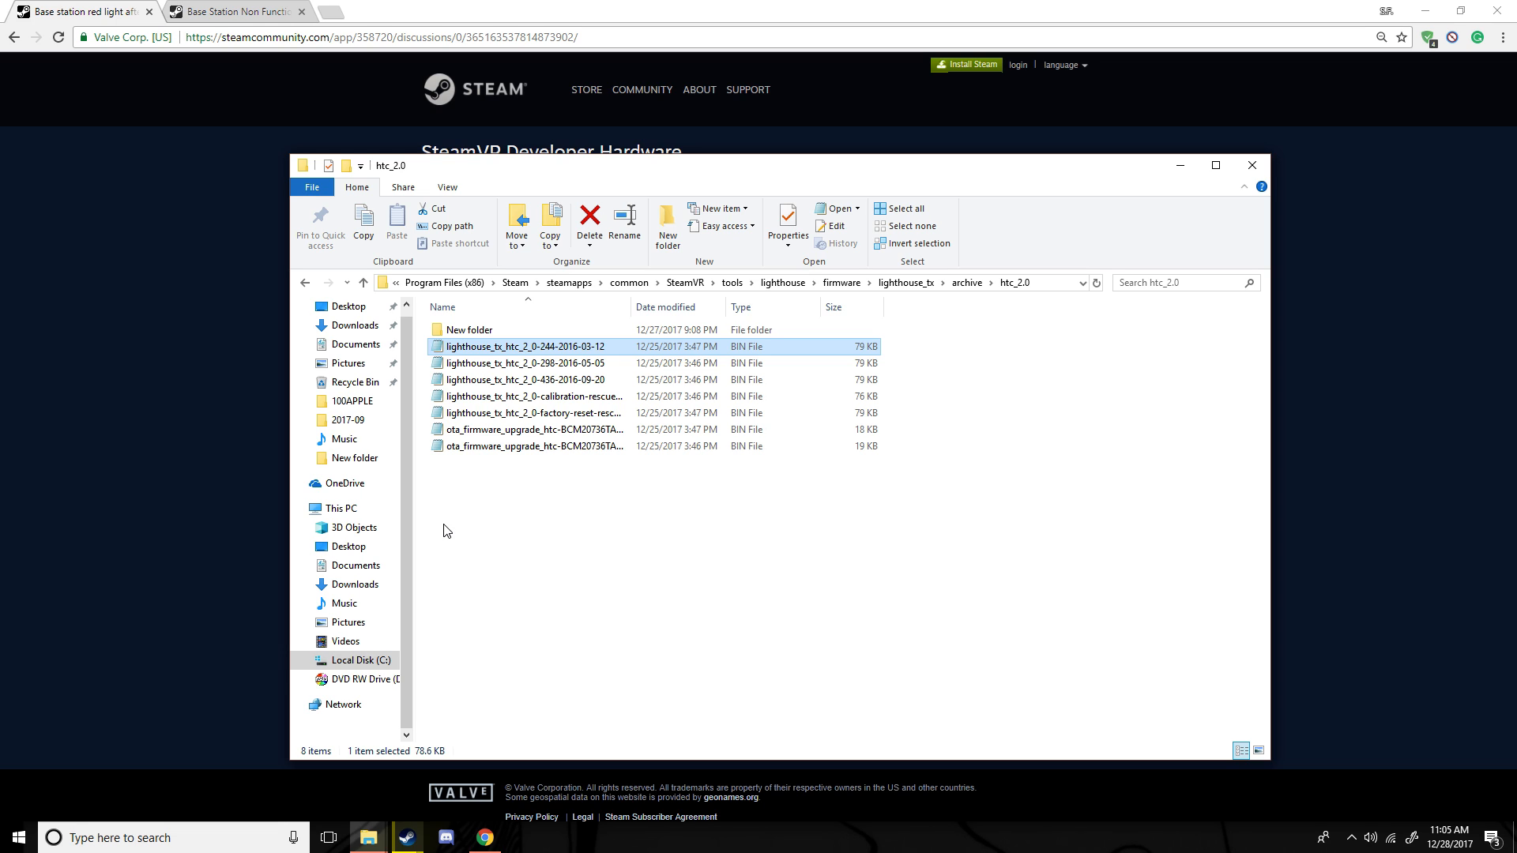
mouse_move(1290, 137)
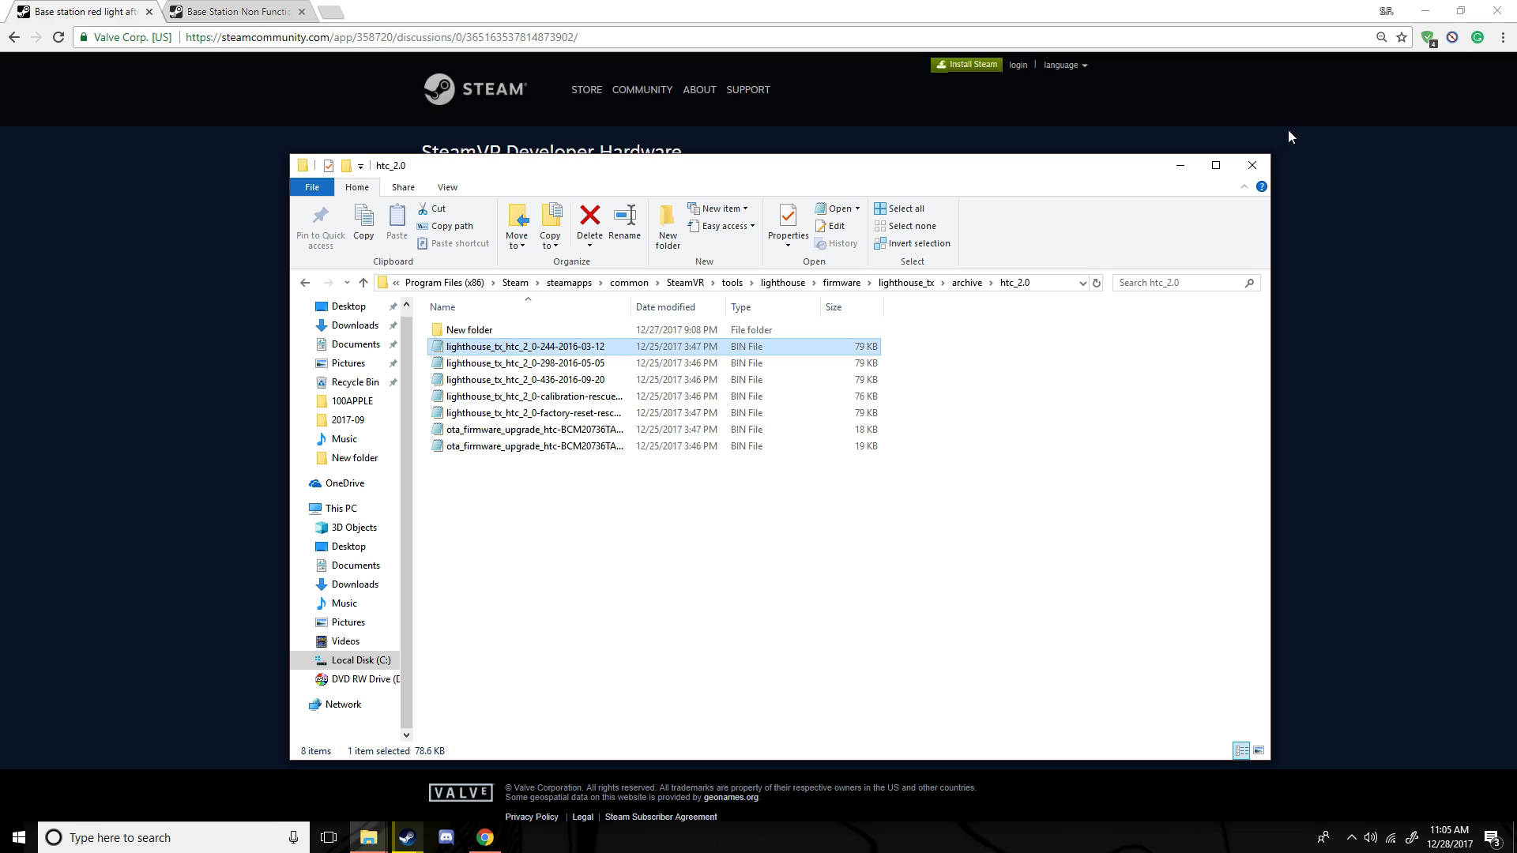
mouse_move(1012, 445)
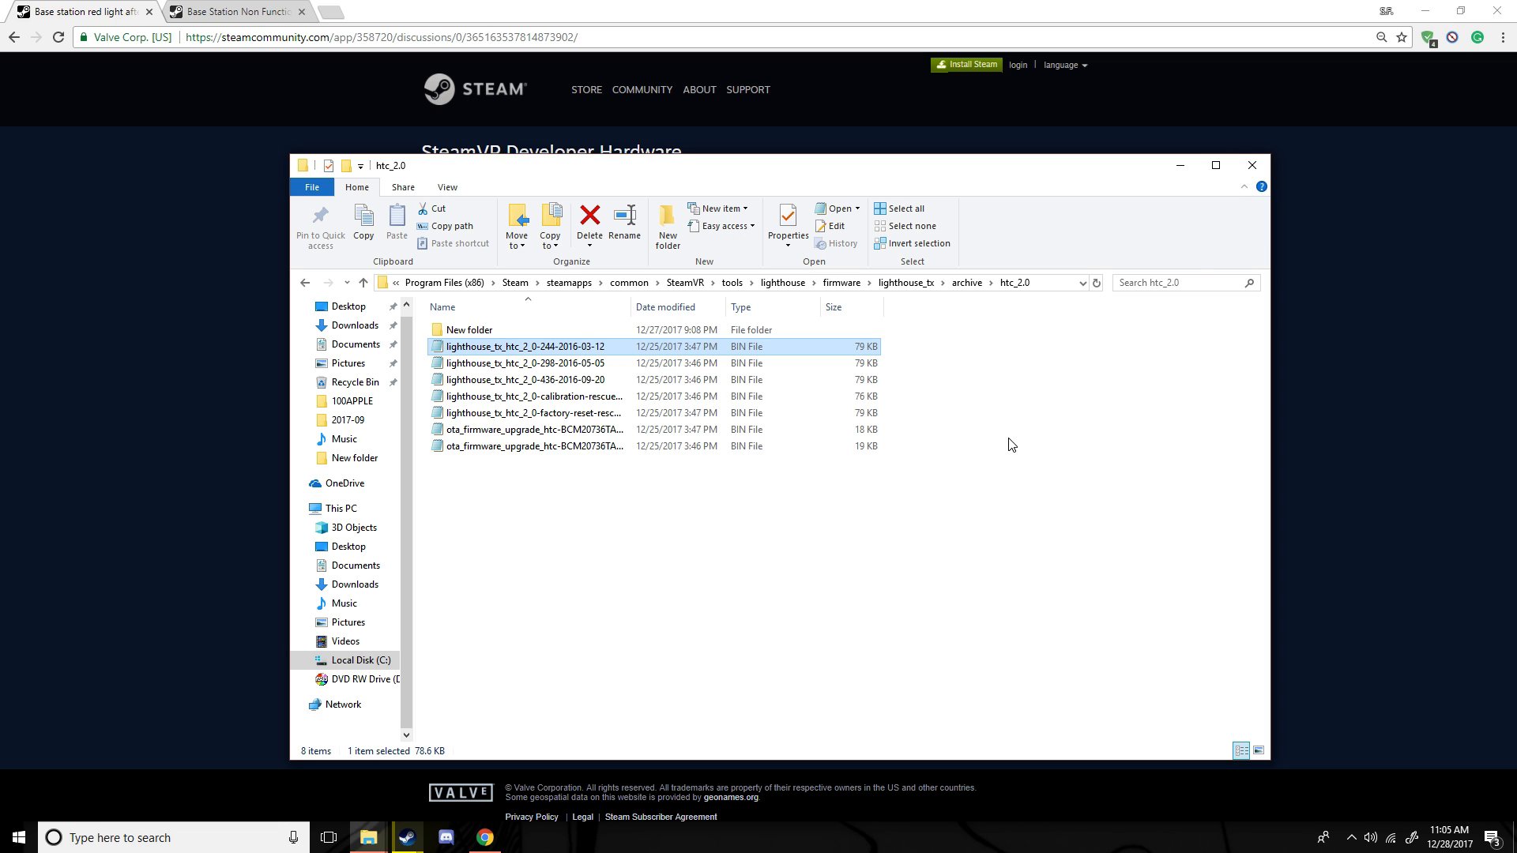
click(970, 526)
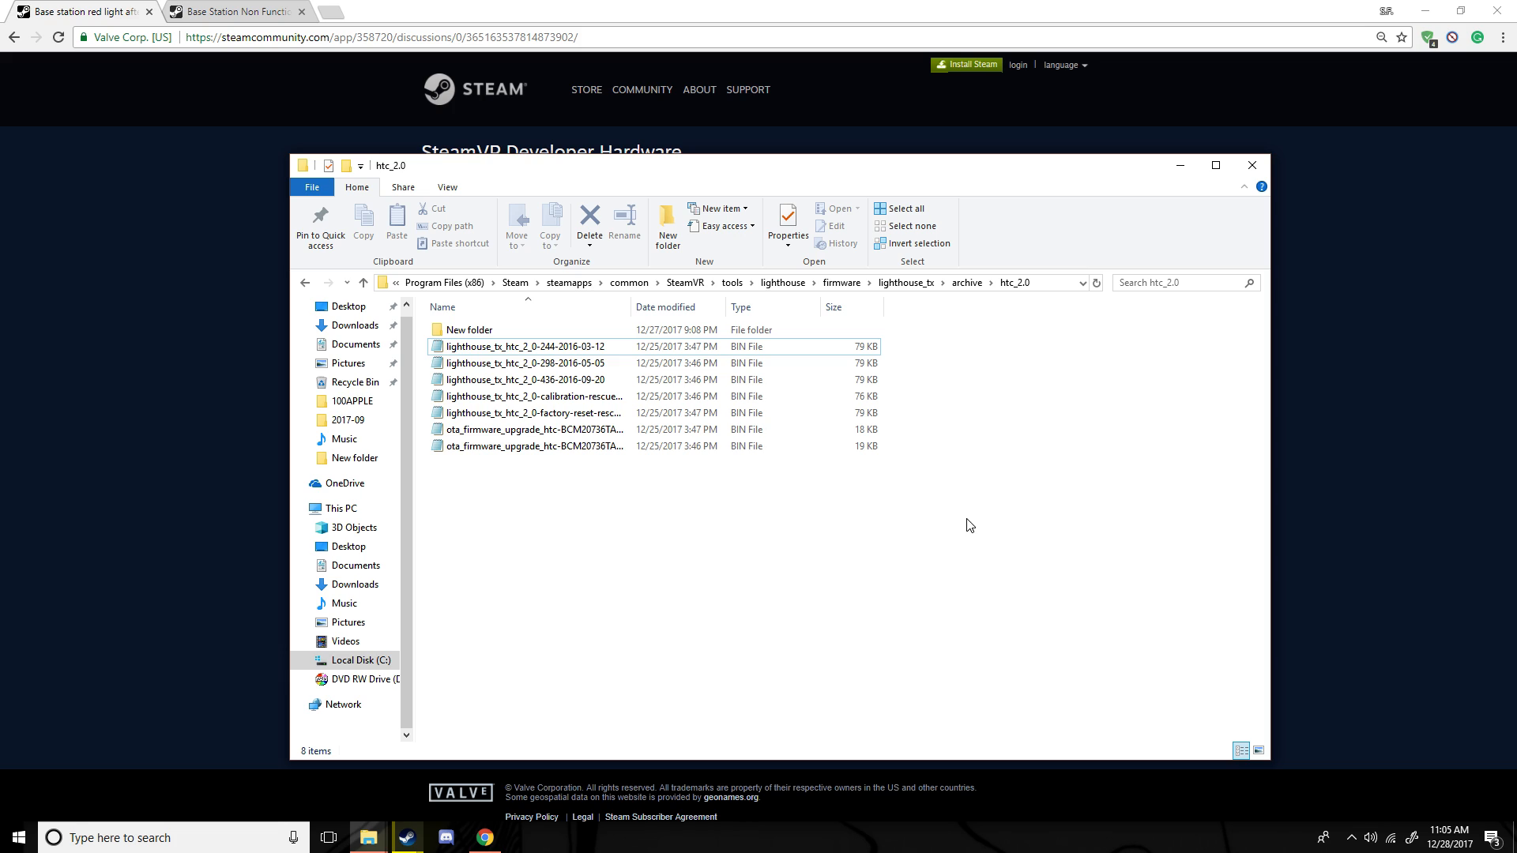